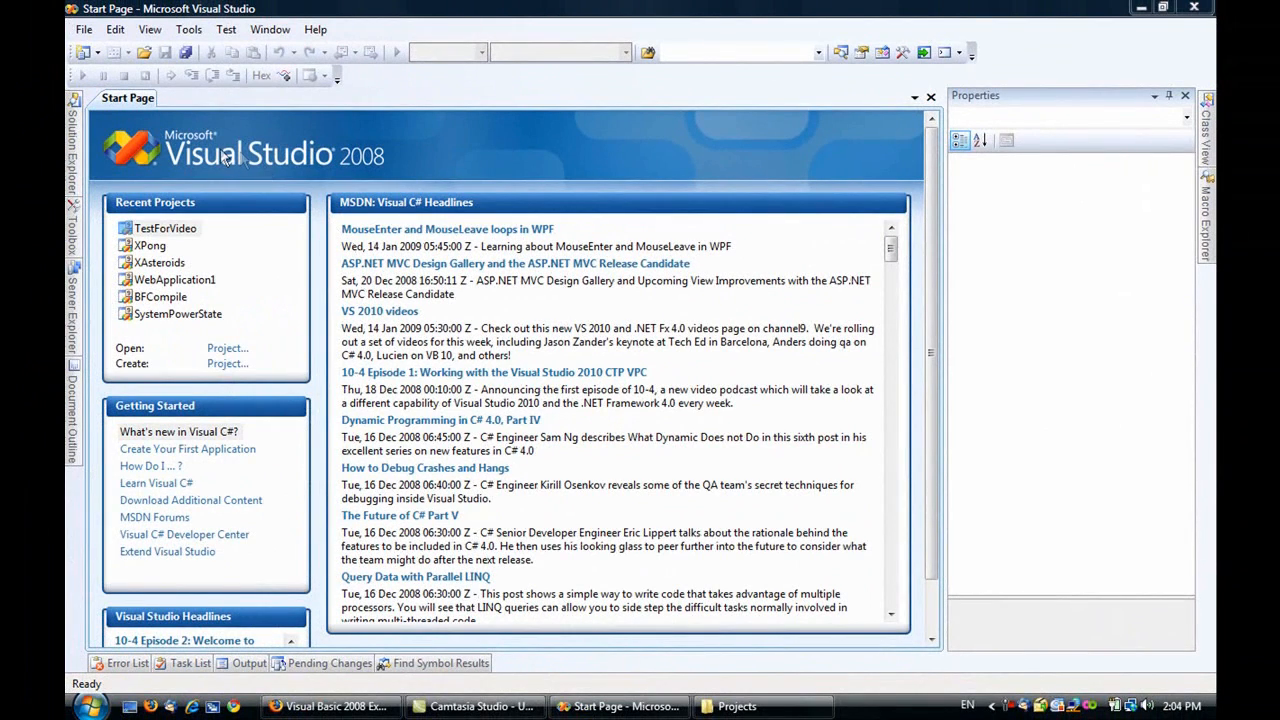
pyautogui.moveTo(405, 158)
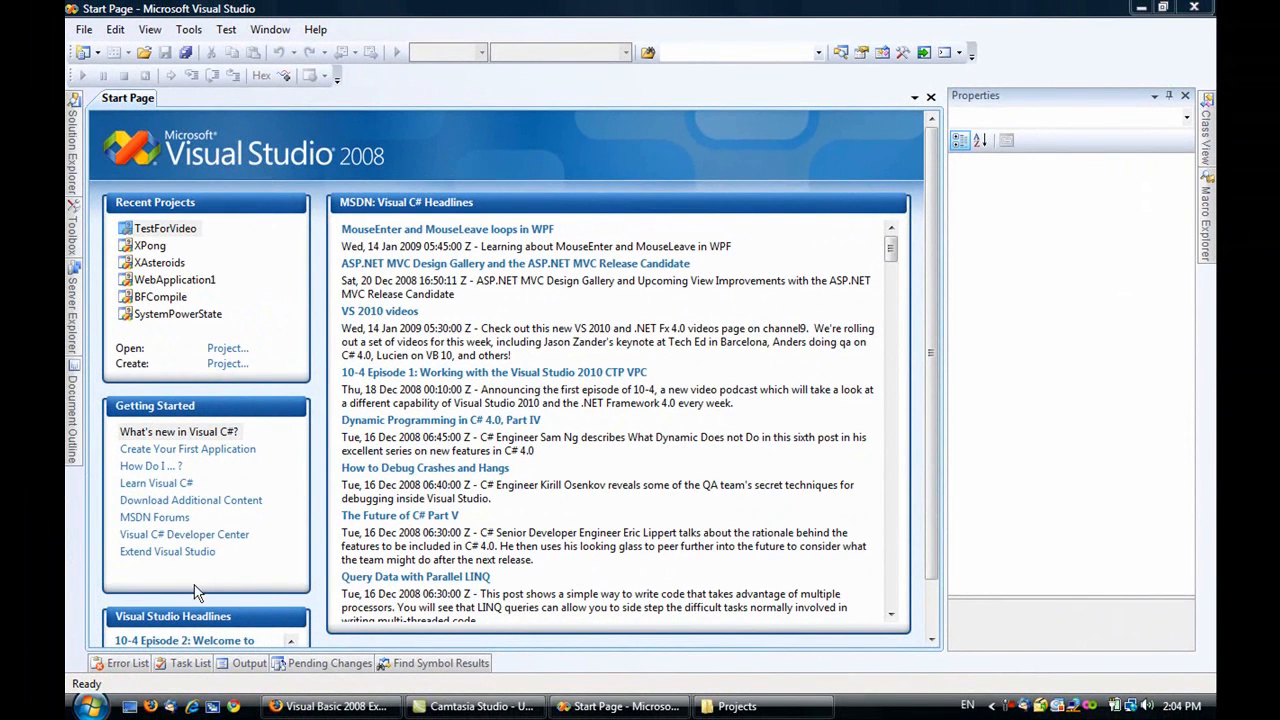
pyautogui.moveTo(320, 513)
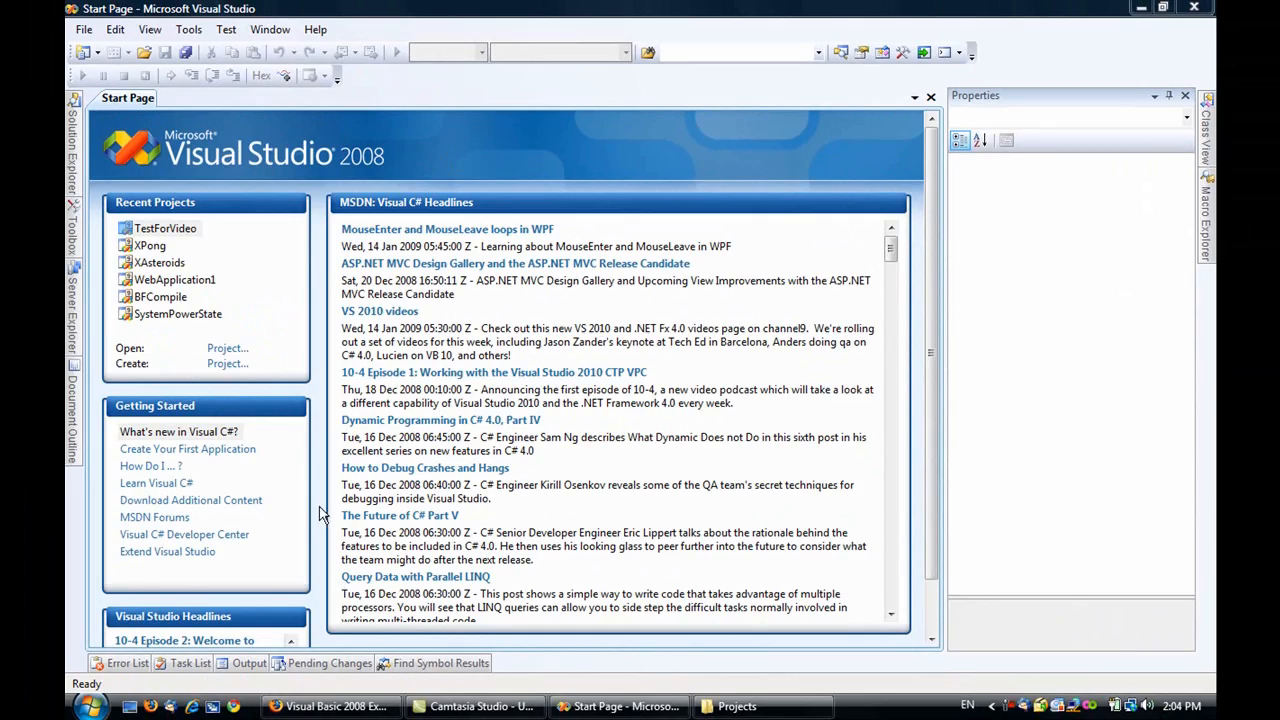
pyautogui.click(331, 707)
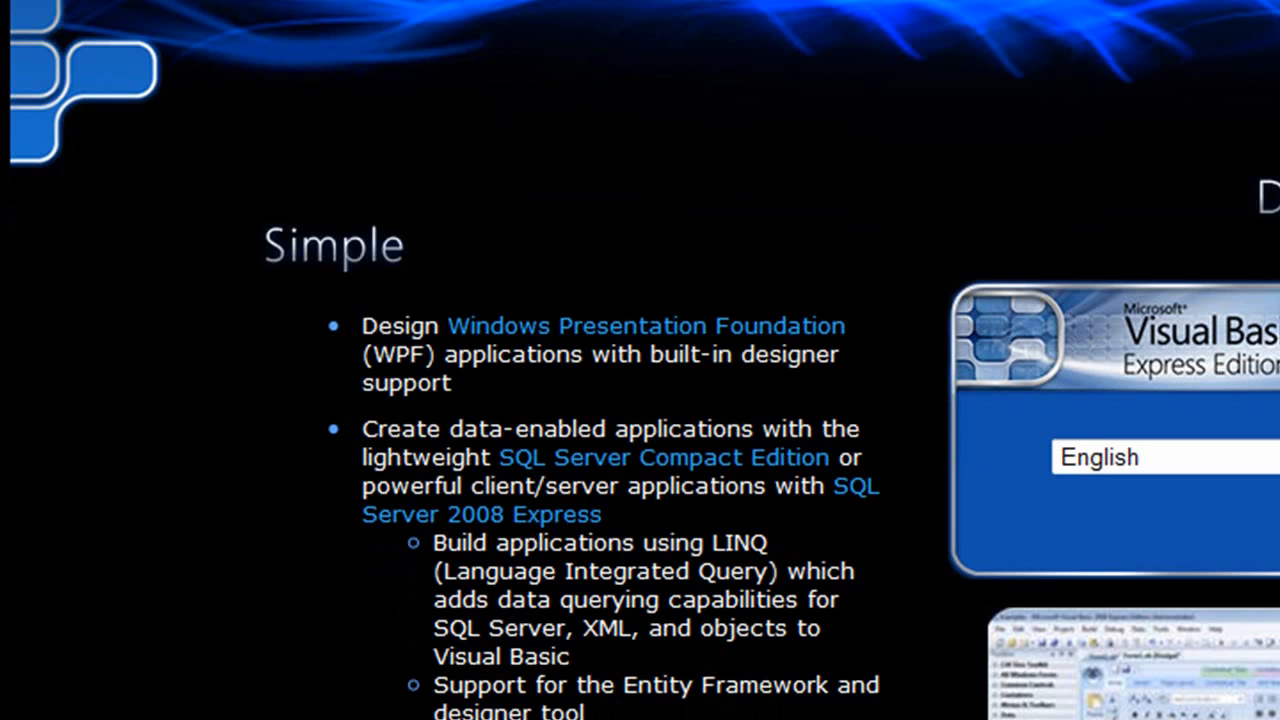
pyautogui.scroll(-3)
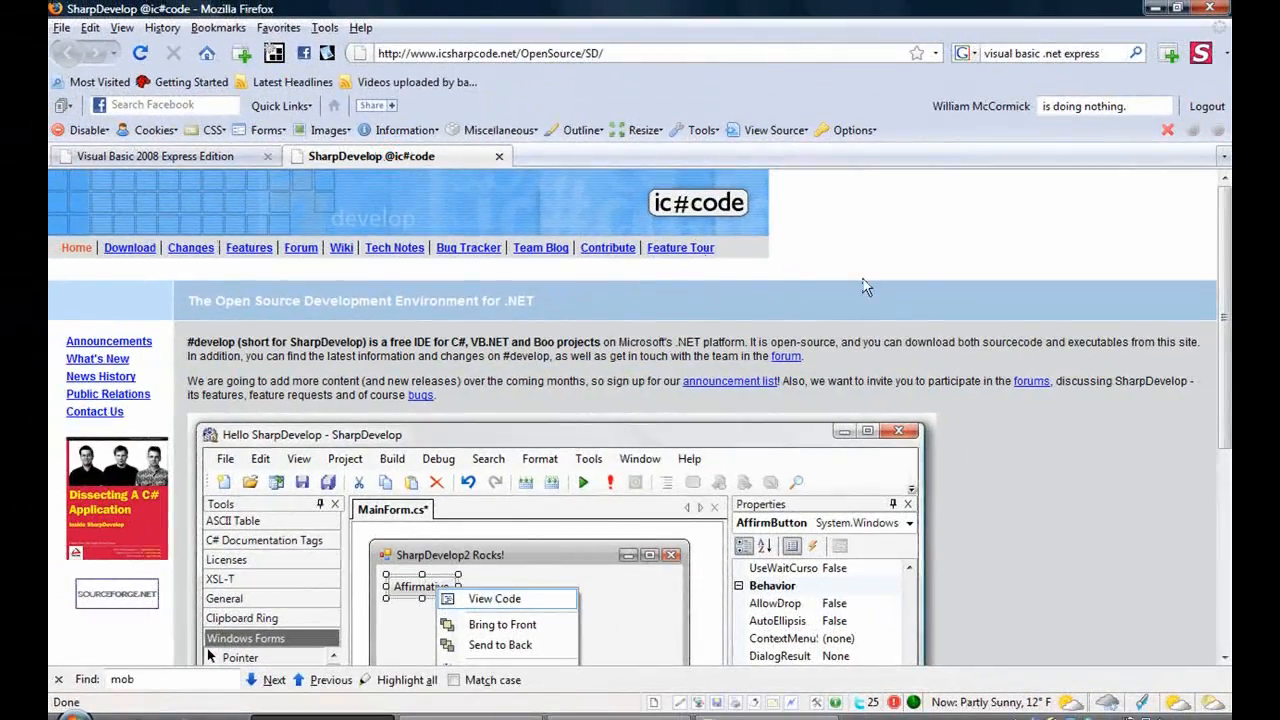
pyautogui.moveTo(1055, 483)
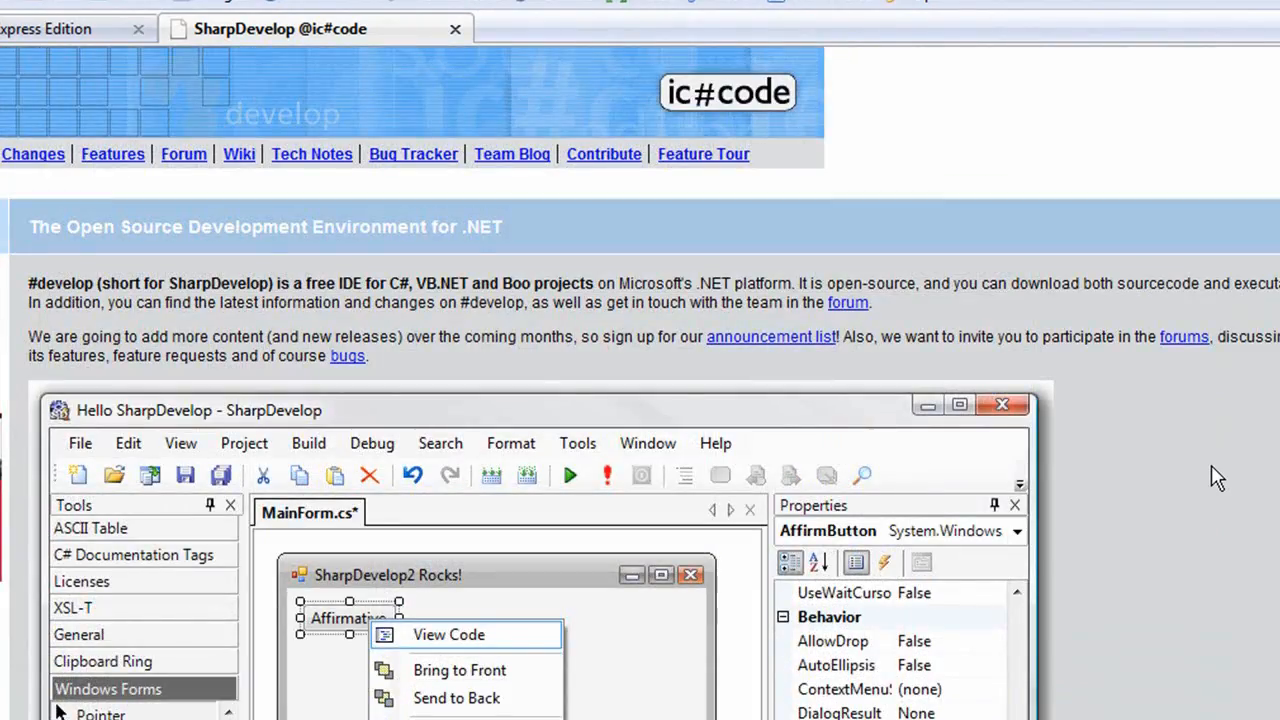
pyautogui.moveTo(453, 28)
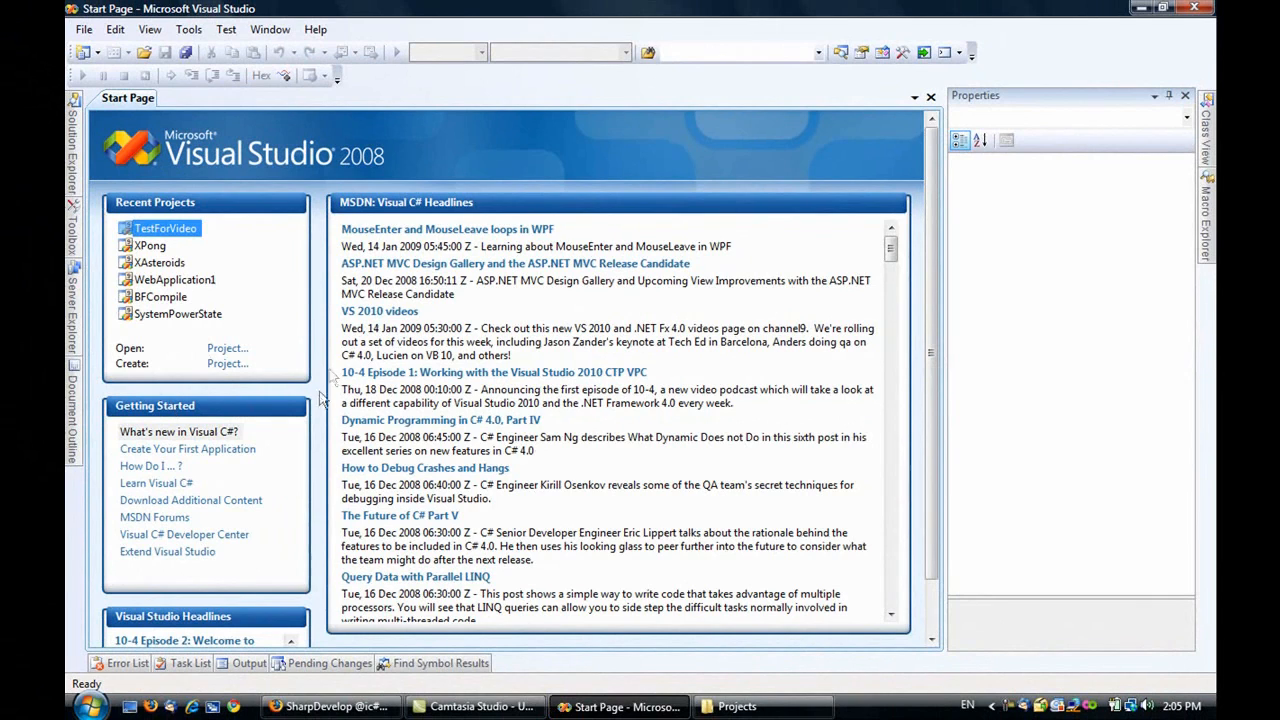
pyautogui.moveTo(327, 298)
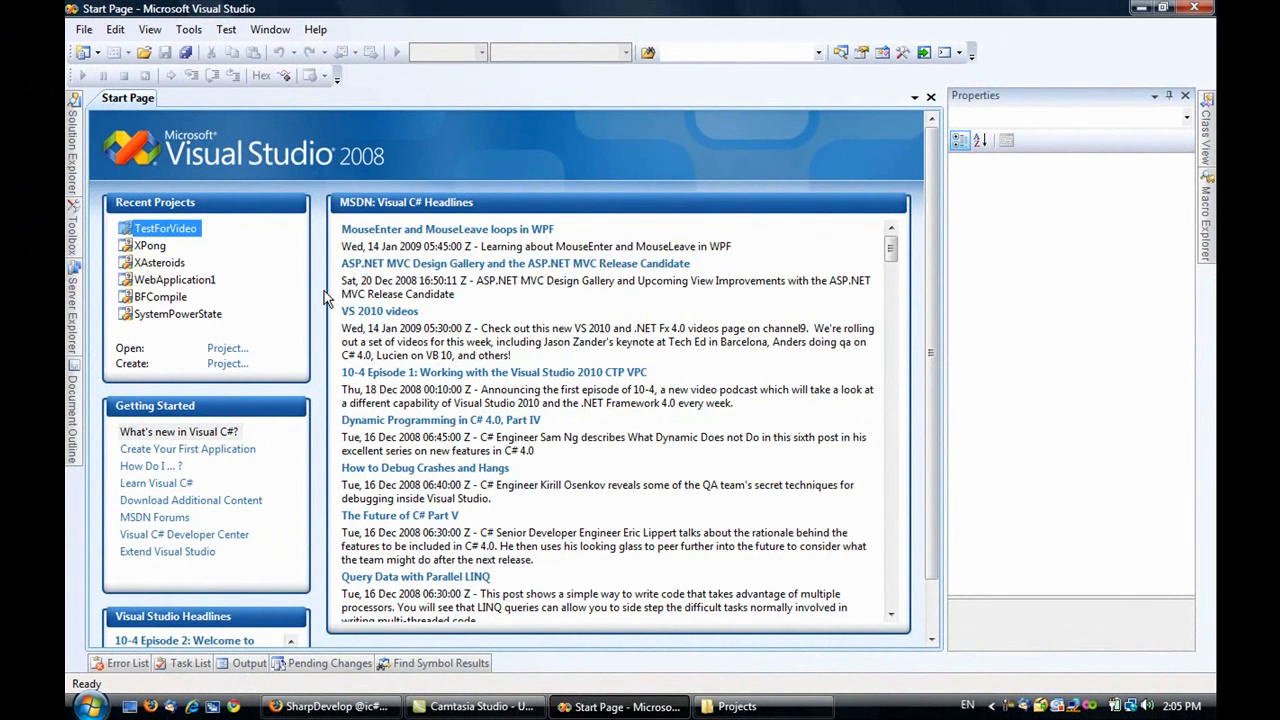
pyautogui.moveTo(227, 363)
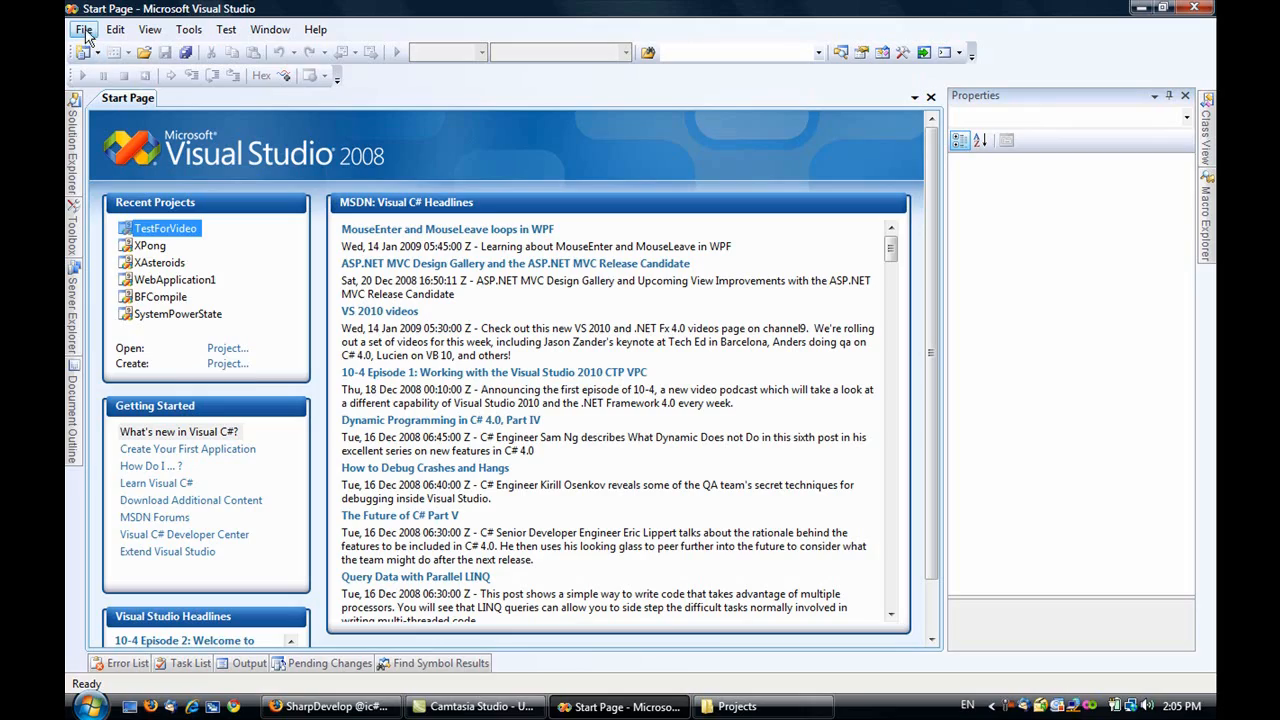
# - Browse the File menu and start a new project via File > New > Project
pyautogui.click(86, 30)
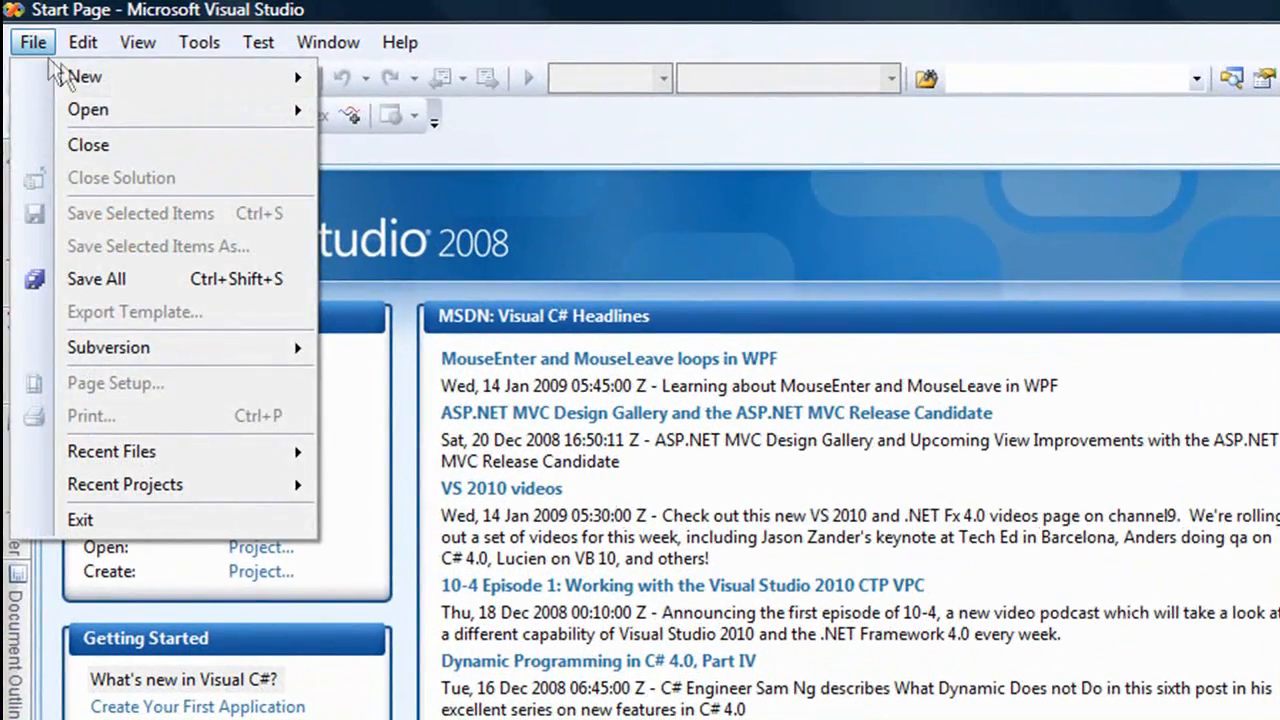
pyautogui.moveTo(85, 76)
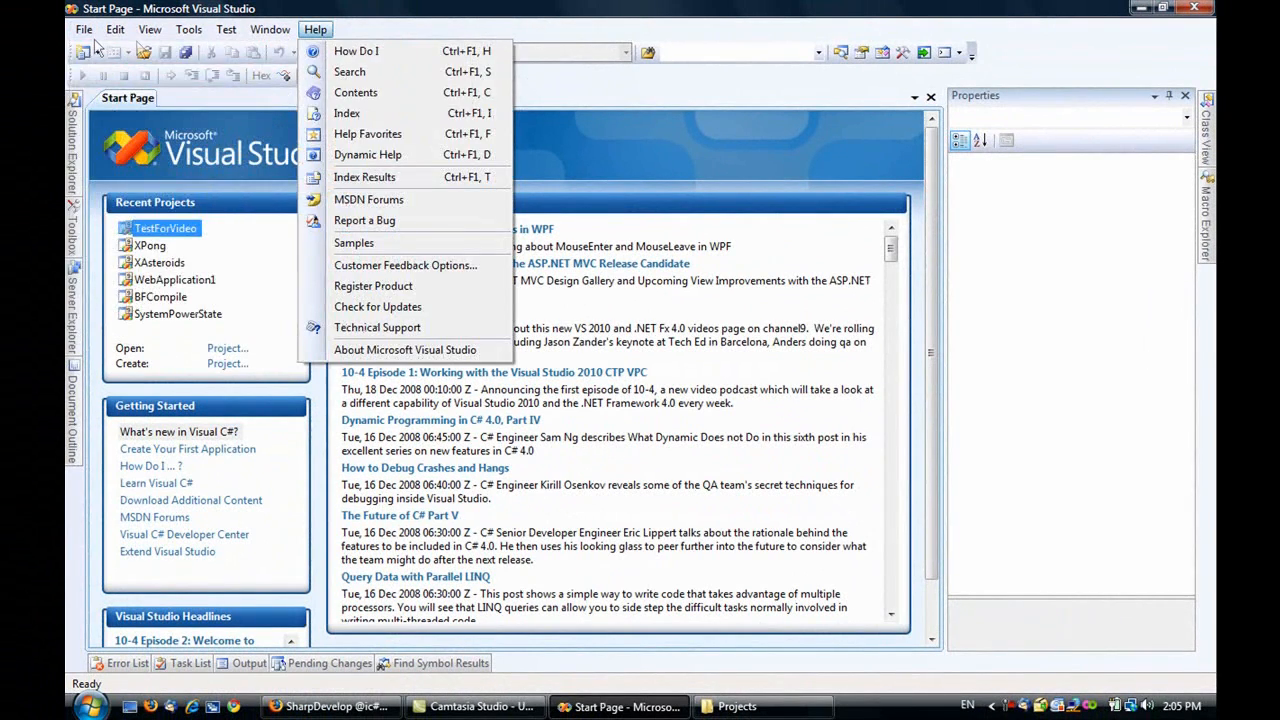
pyautogui.click(84, 29)
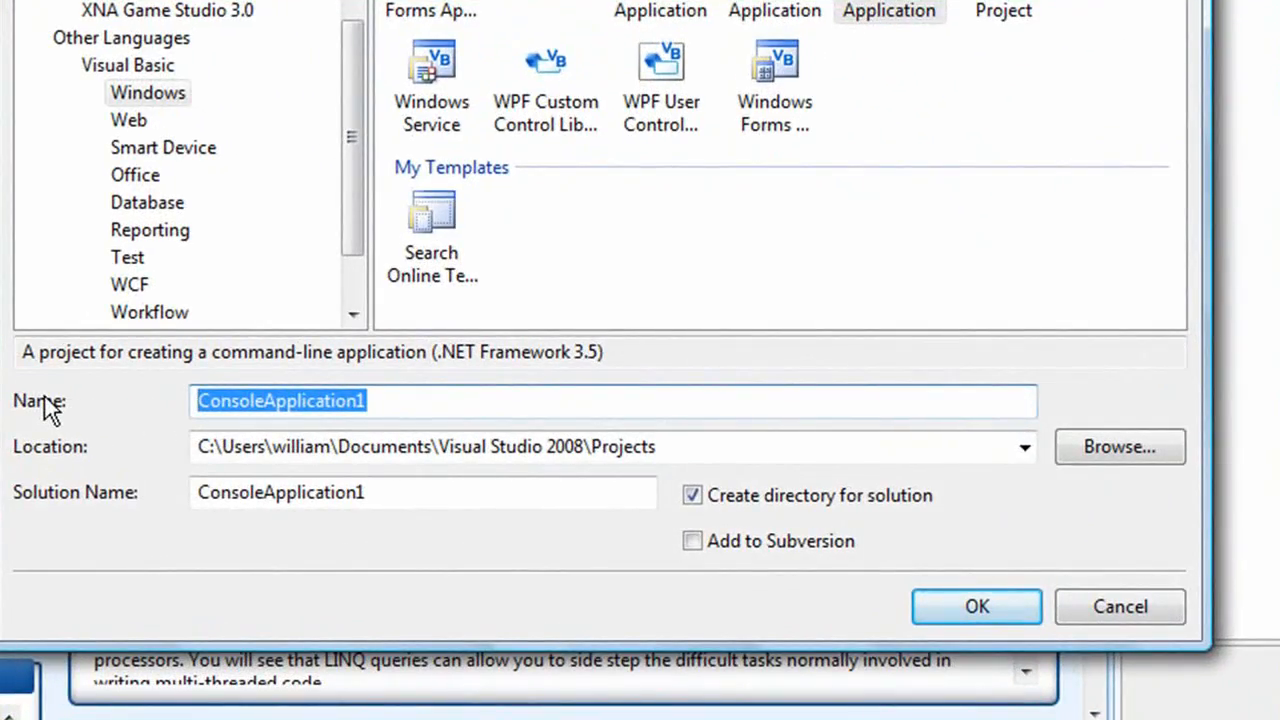
# - Name the Visual Basic console application VBHelloWorld and confirm its creation
pyautogui.write('VBHelloW')
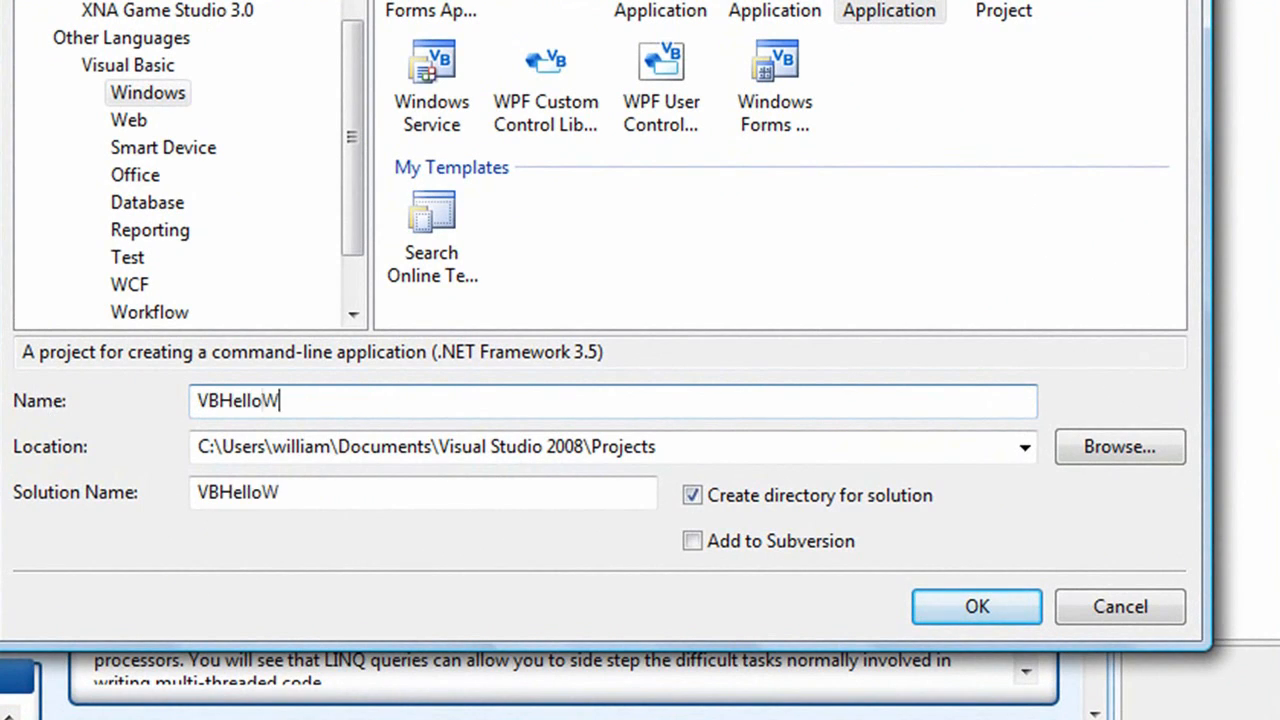
pyautogui.write('orld')
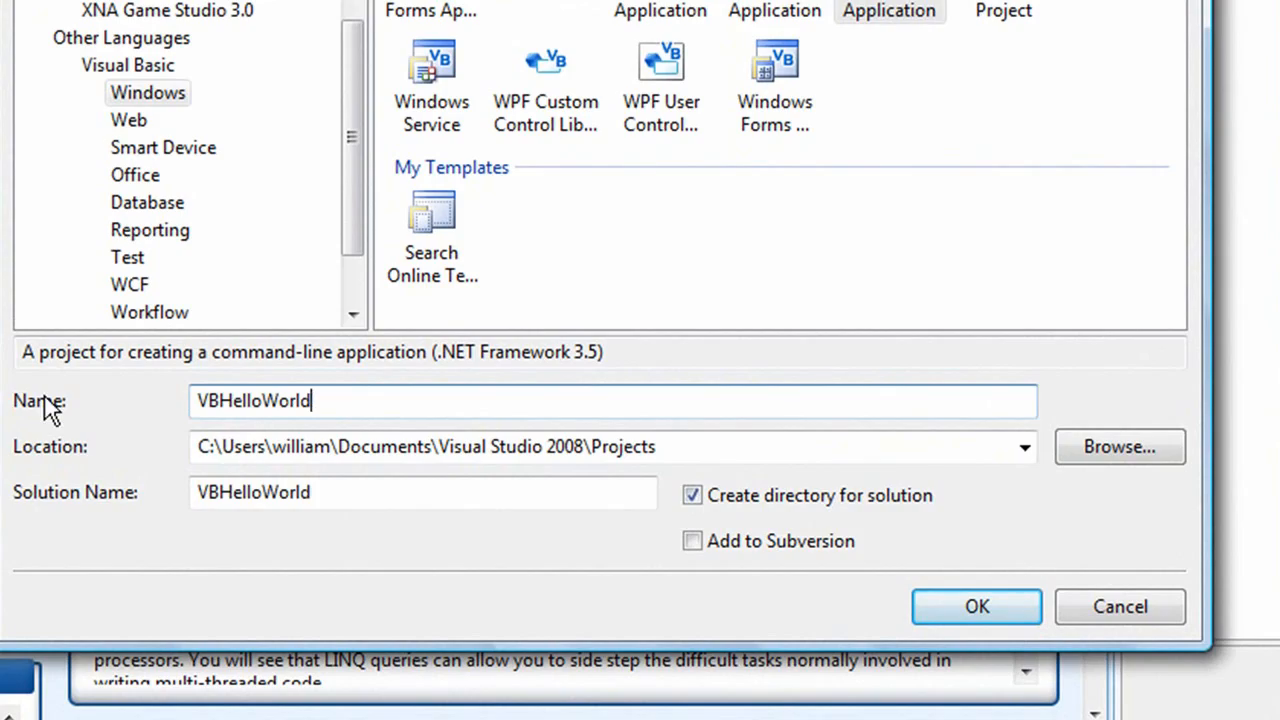
pyautogui.click(977, 606)
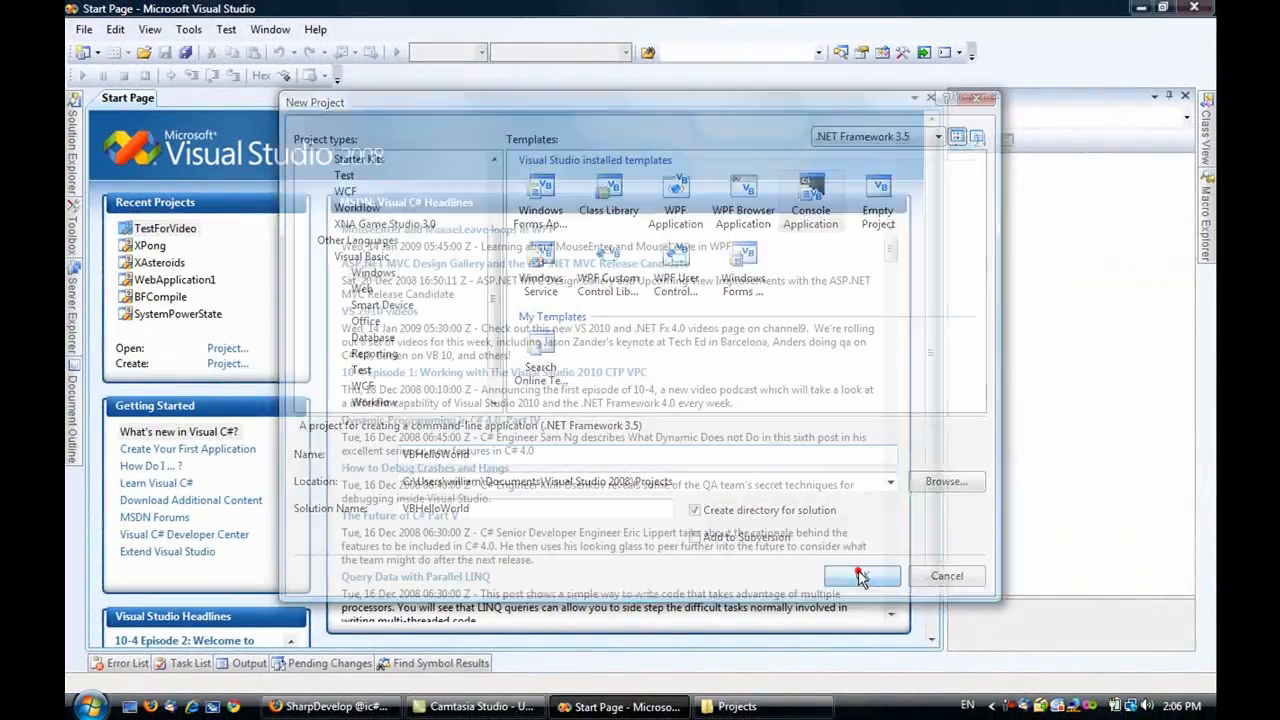
pyautogui.click(862, 576)
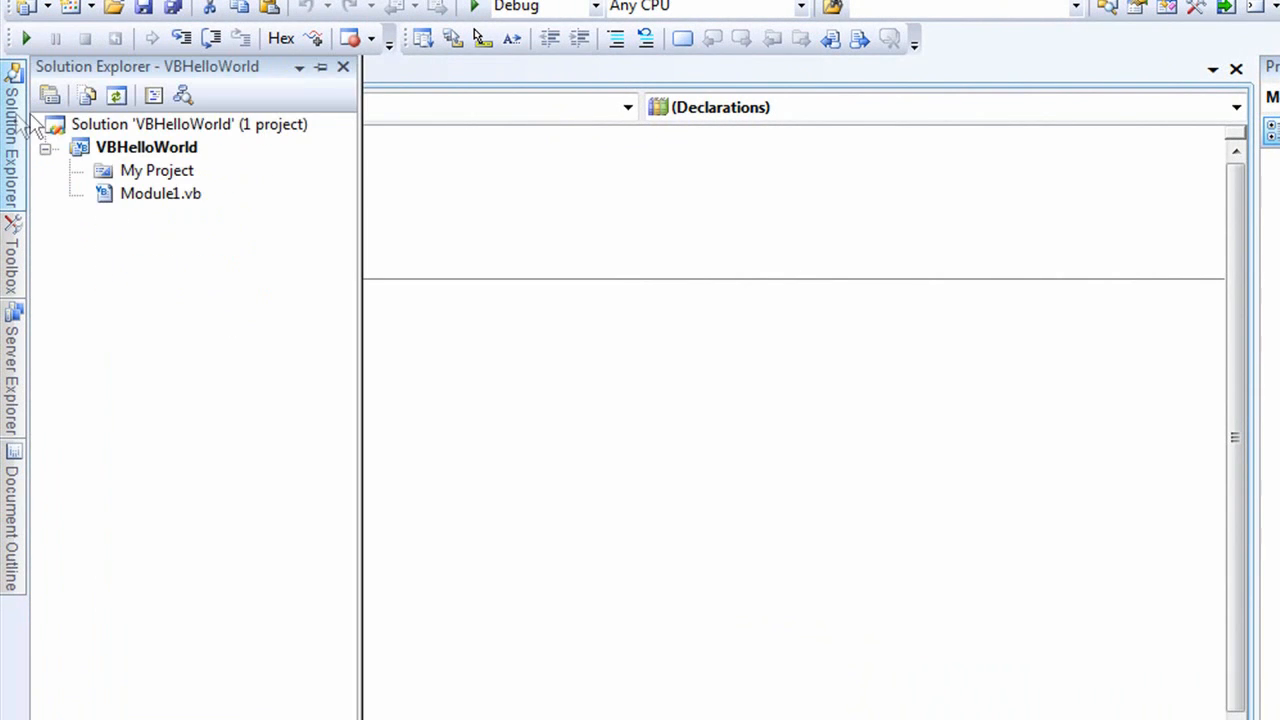
pyautogui.moveTo(137, 243)
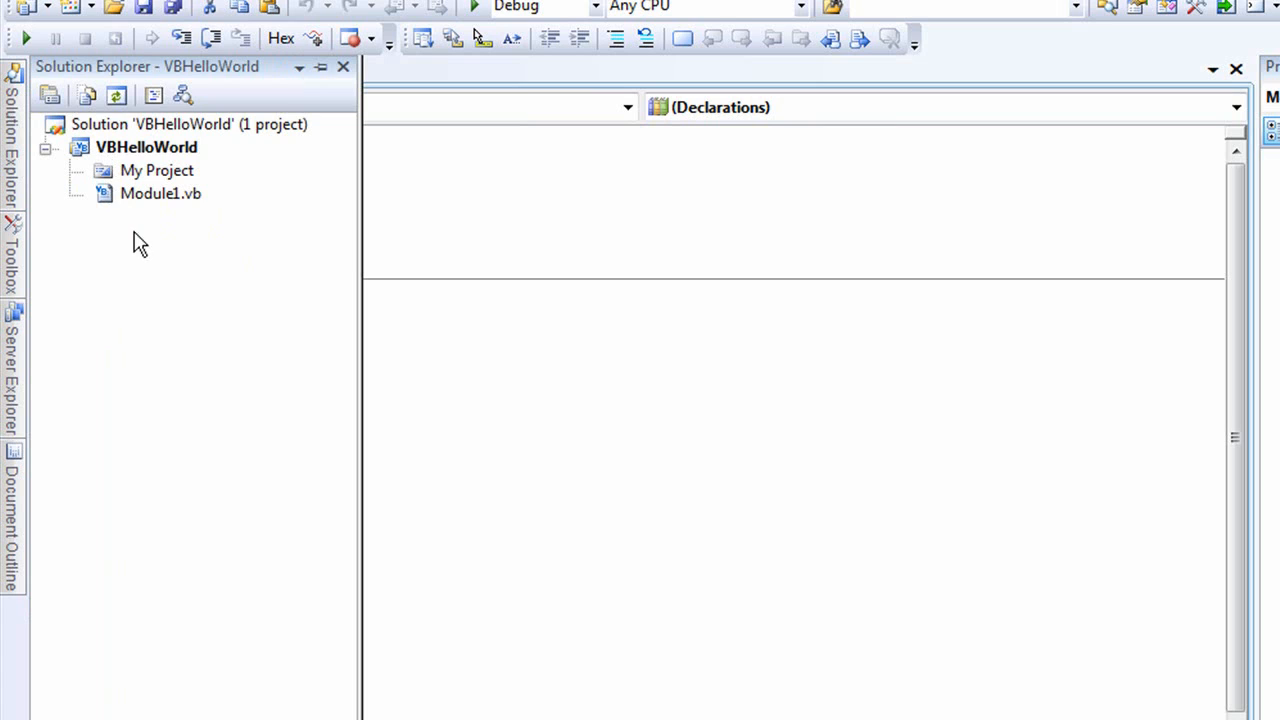
pyautogui.moveTo(195, 200)
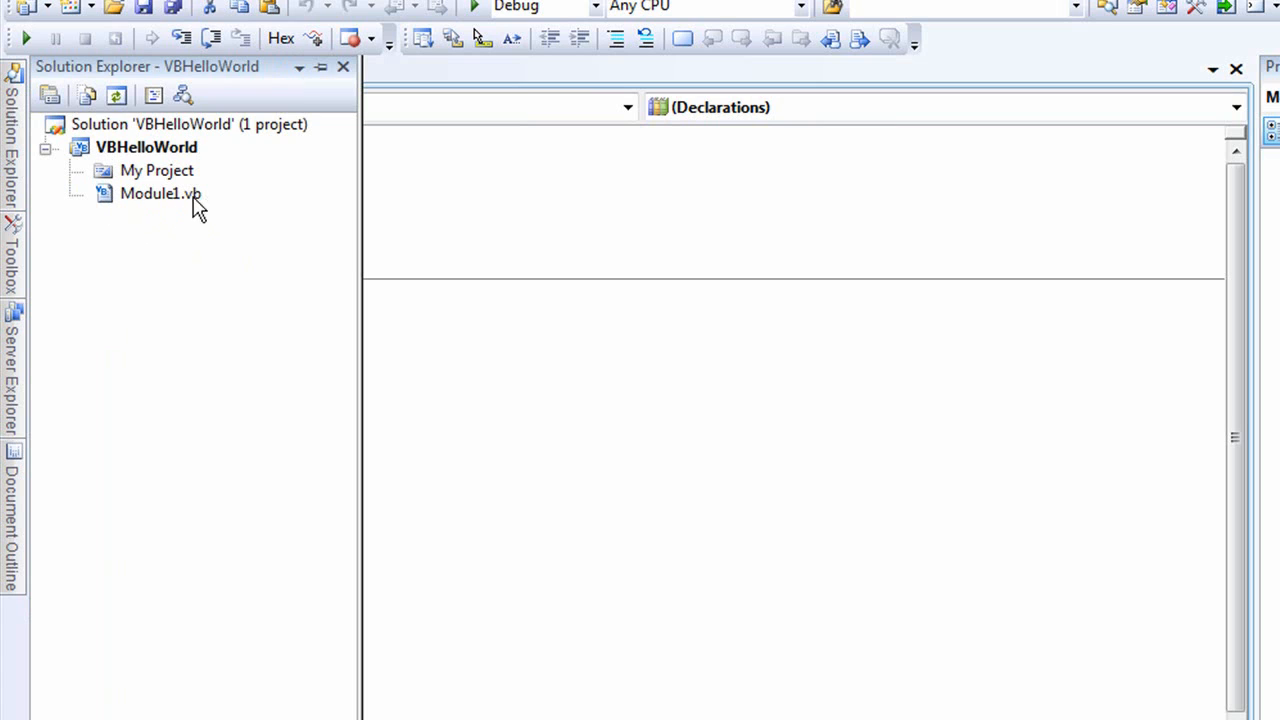
# - Open Module1.vb from Solution Explorer to view the empty Sub Main
pyautogui.click(156, 170)
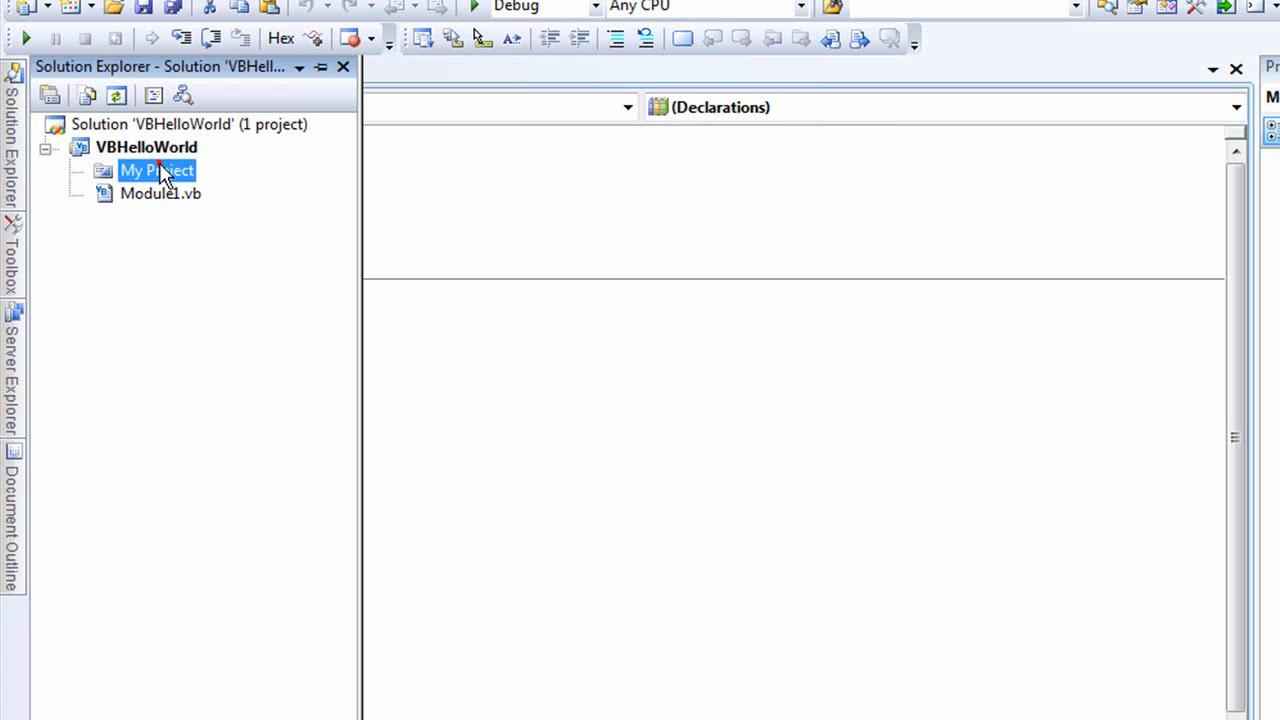
pyautogui.doubleClick(161, 194)
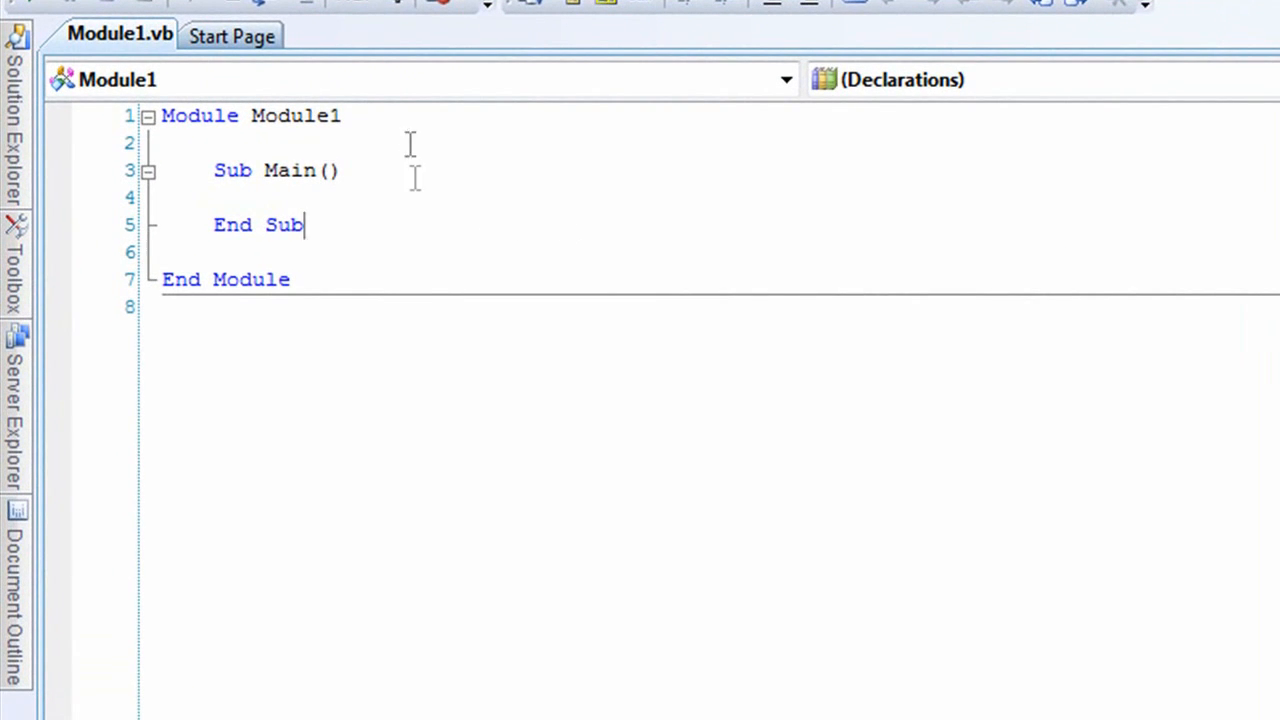
pyautogui.moveTo(416, 283)
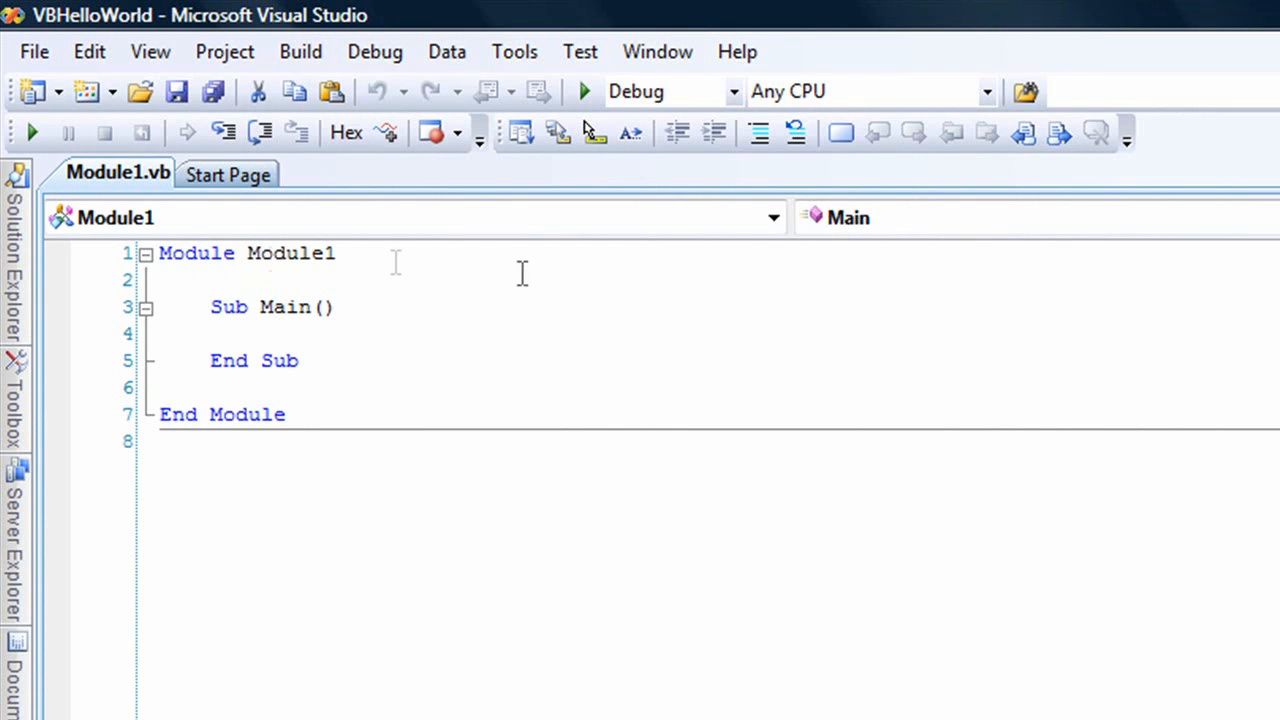
pyautogui.moveTo(539, 292)
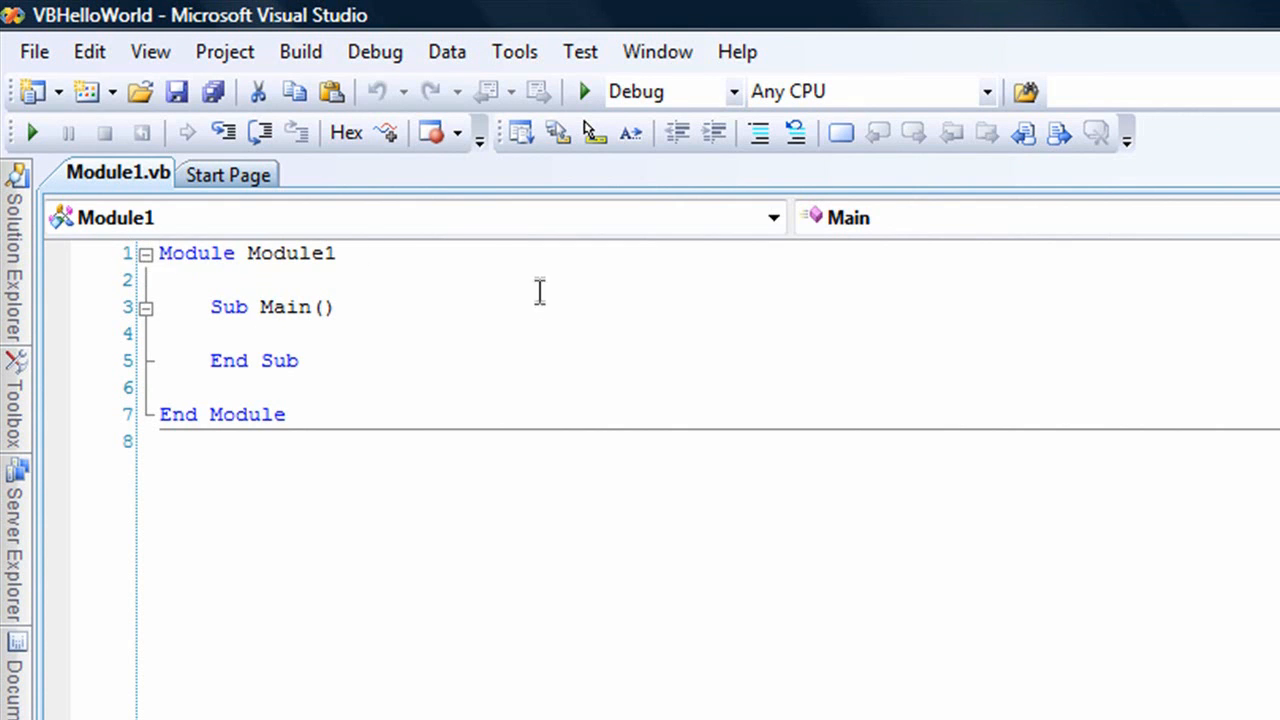
pyautogui.moveTo(441, 346)
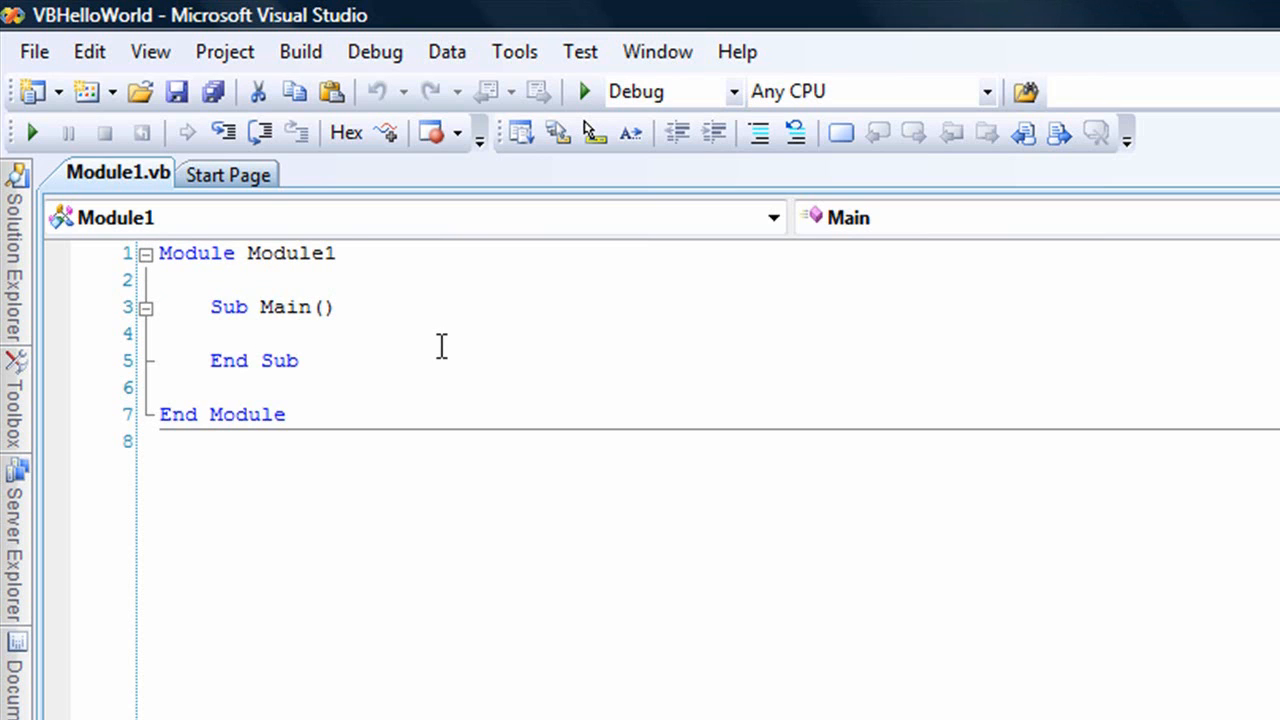
# - Type Console.WriteLine("Hello World!") and Console.ReadKey() inside Sub Main
pyautogui.write('Console.WriteLine')
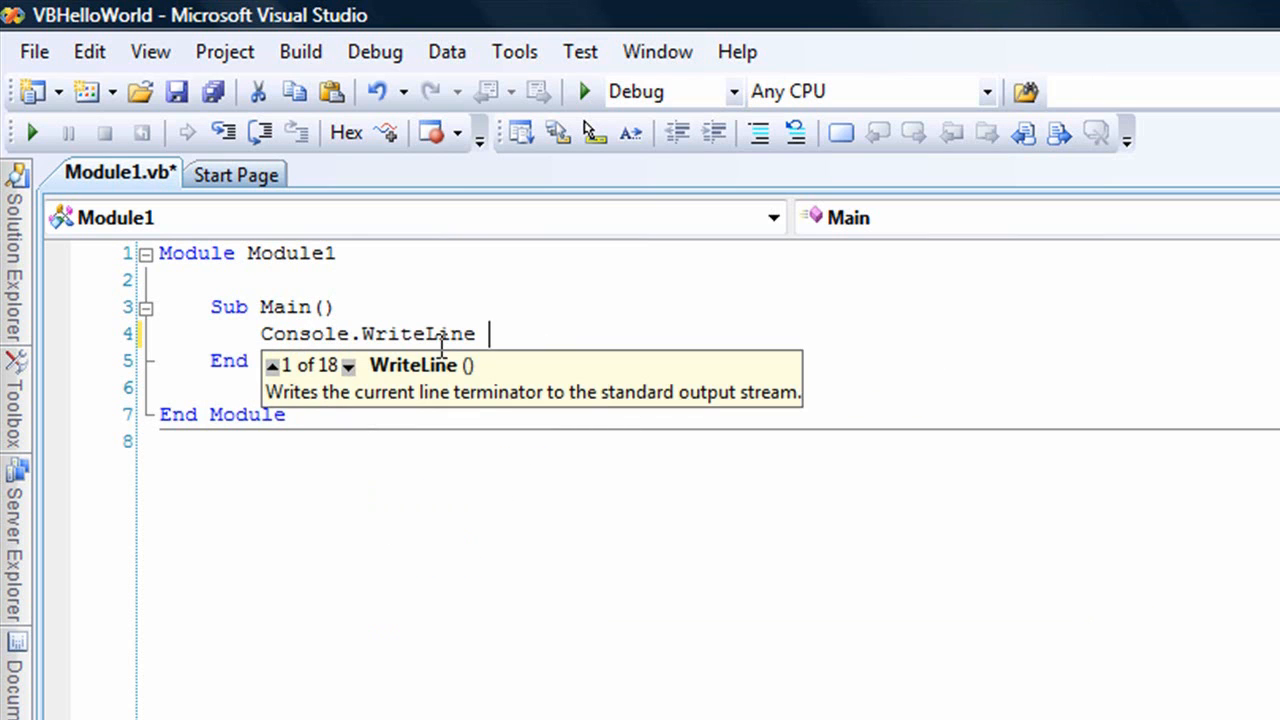
pyautogui.write('"')
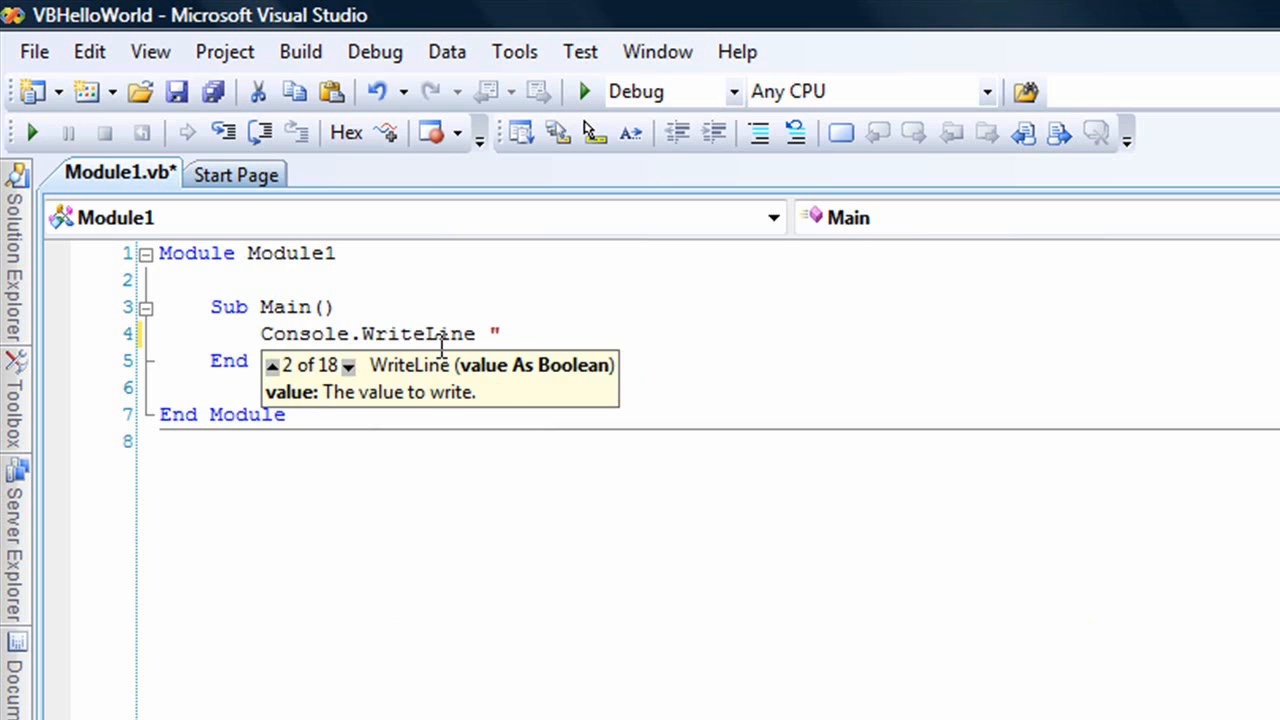
pyautogui.write('Hello')
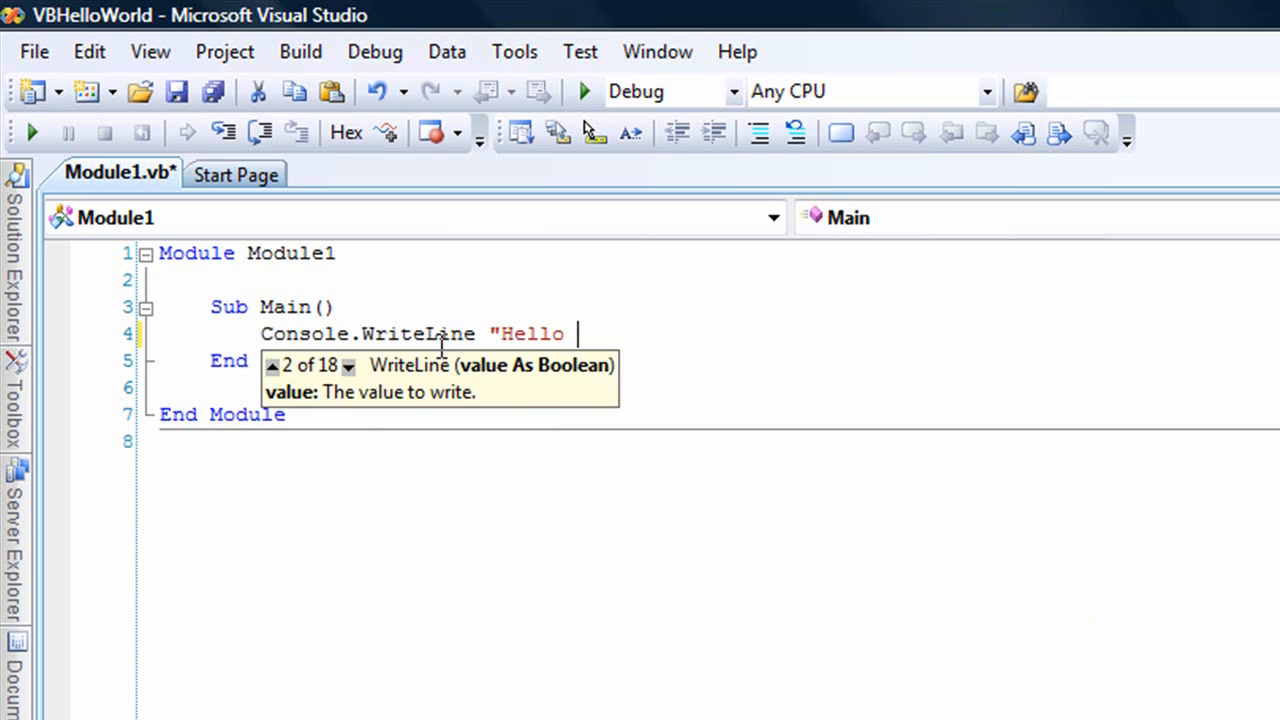
pyautogui.write('World')
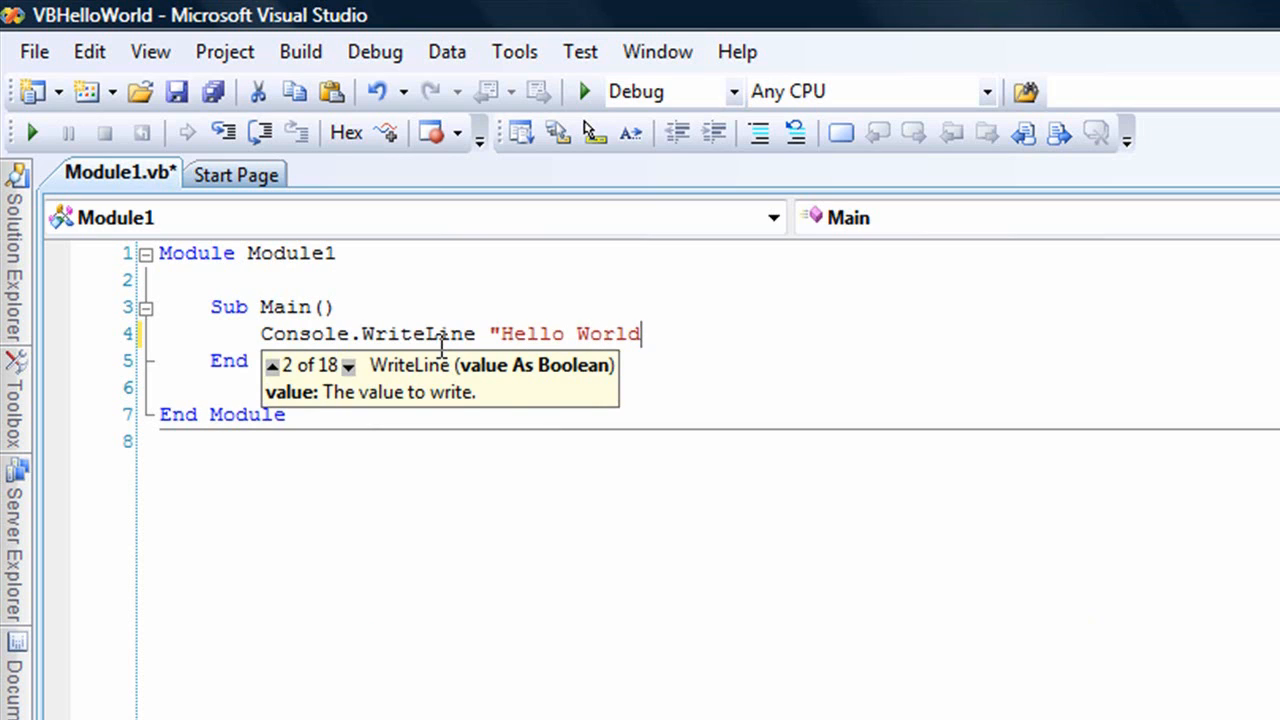
pyautogui.write('!")')
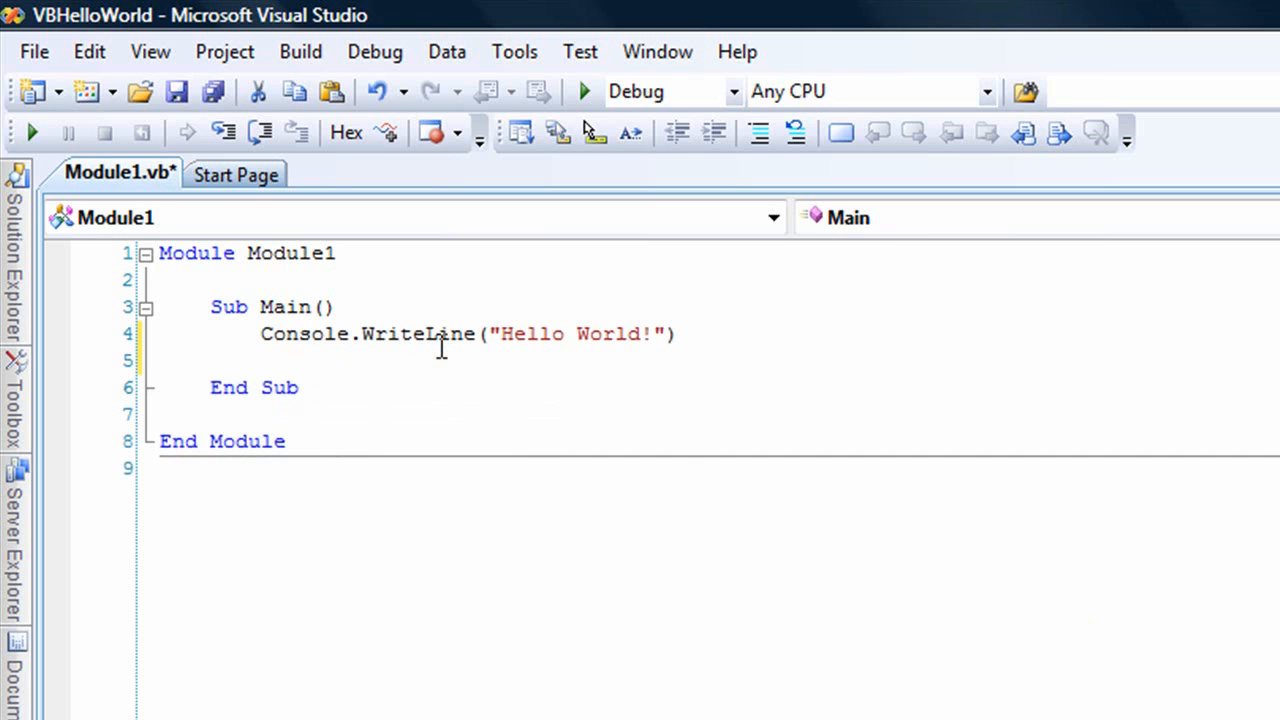
pyautogui.write('Console')
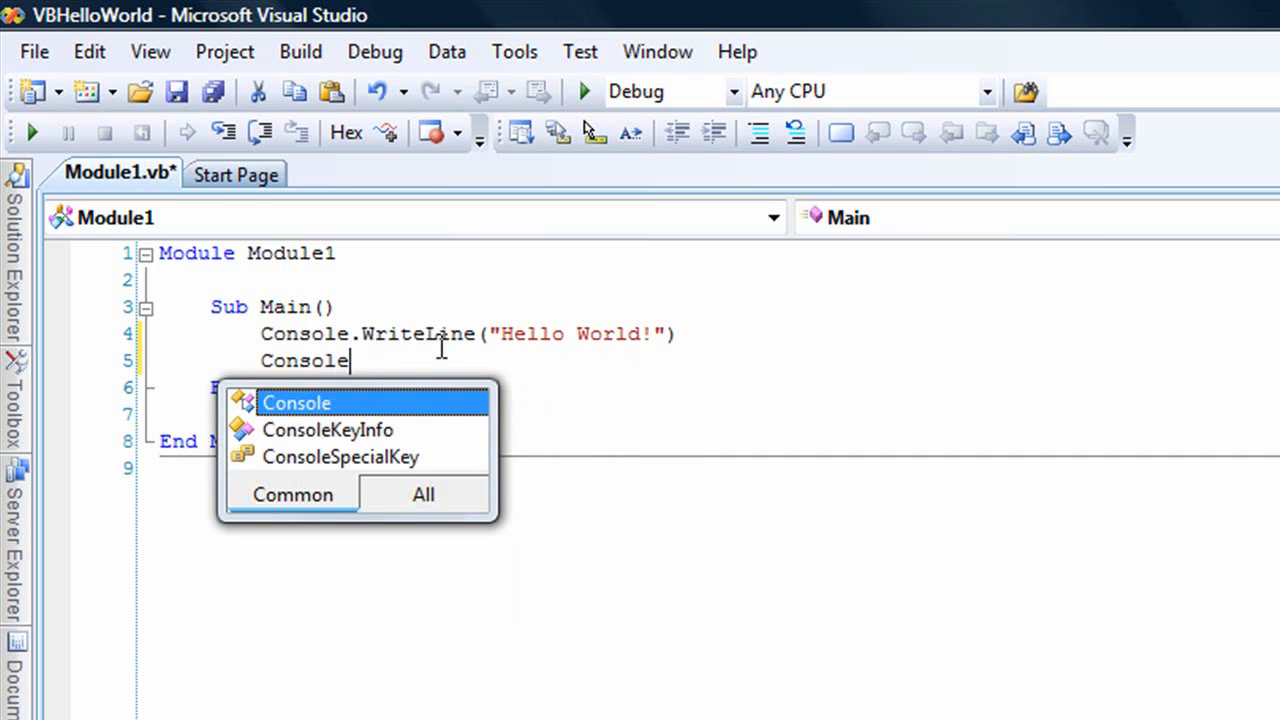
pyautogui.write('.re')
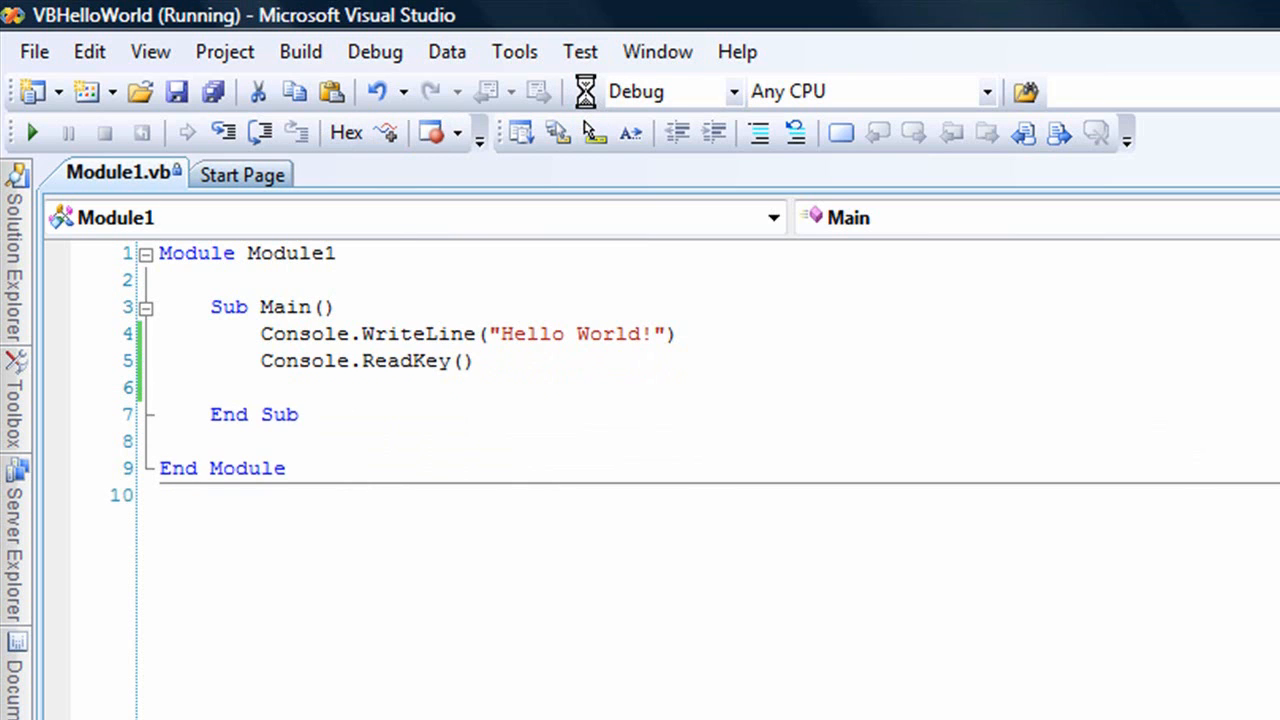
# - Close the running VBHelloWorld console window to return to the editor
pyautogui.click(30, 131)
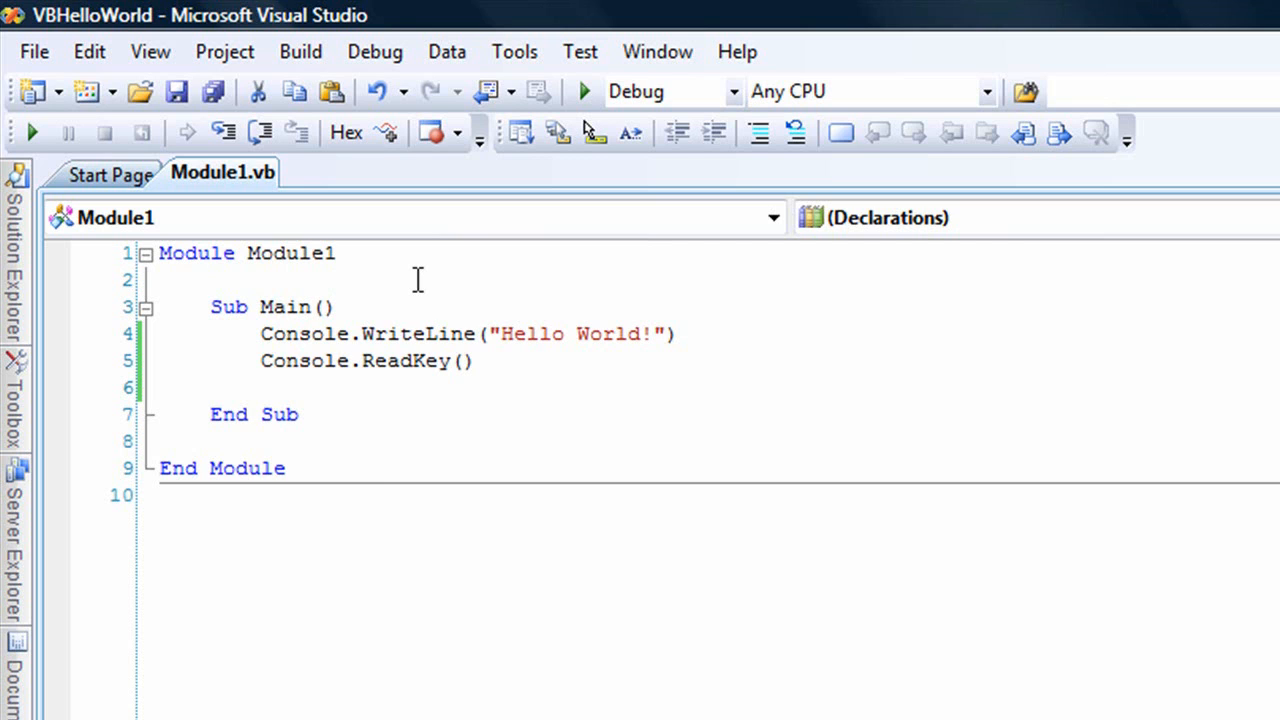
# - Declare Dim Hello As String = "Hello World!" and print Hello in WriteLine
pyautogui.write('Dim Hello a')
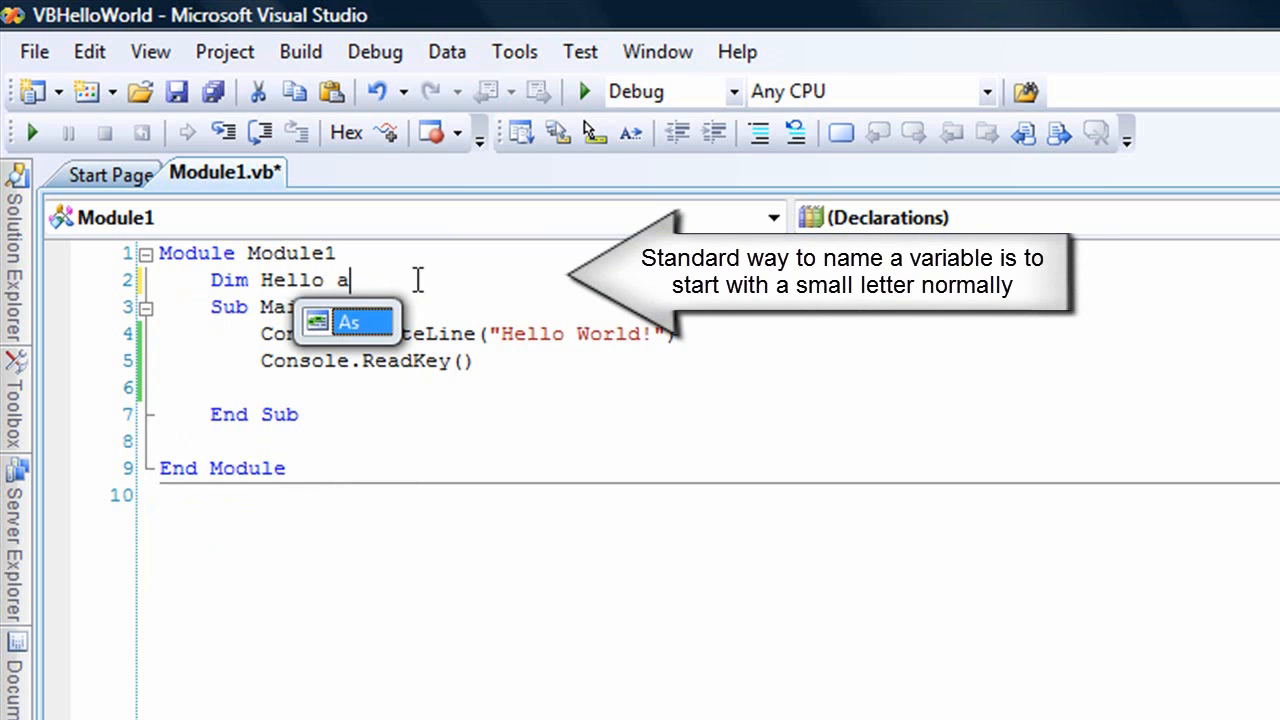
pyautogui.write('As')
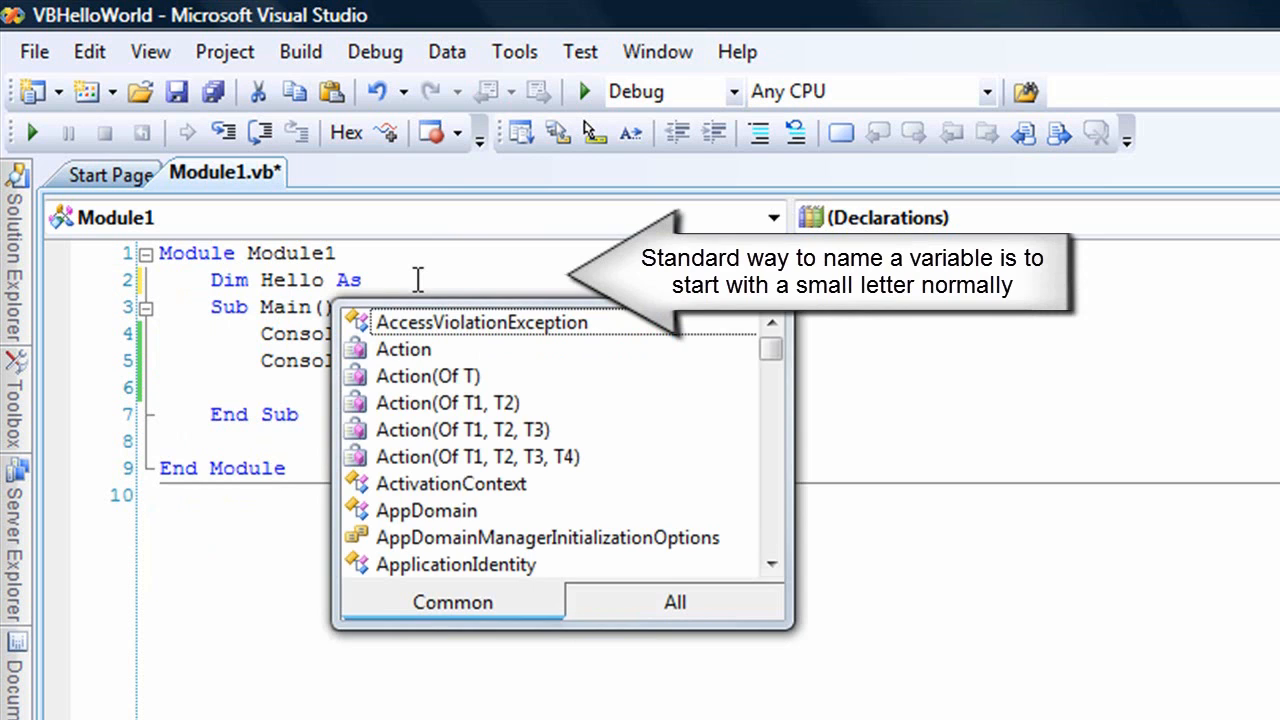
pyautogui.write('String')
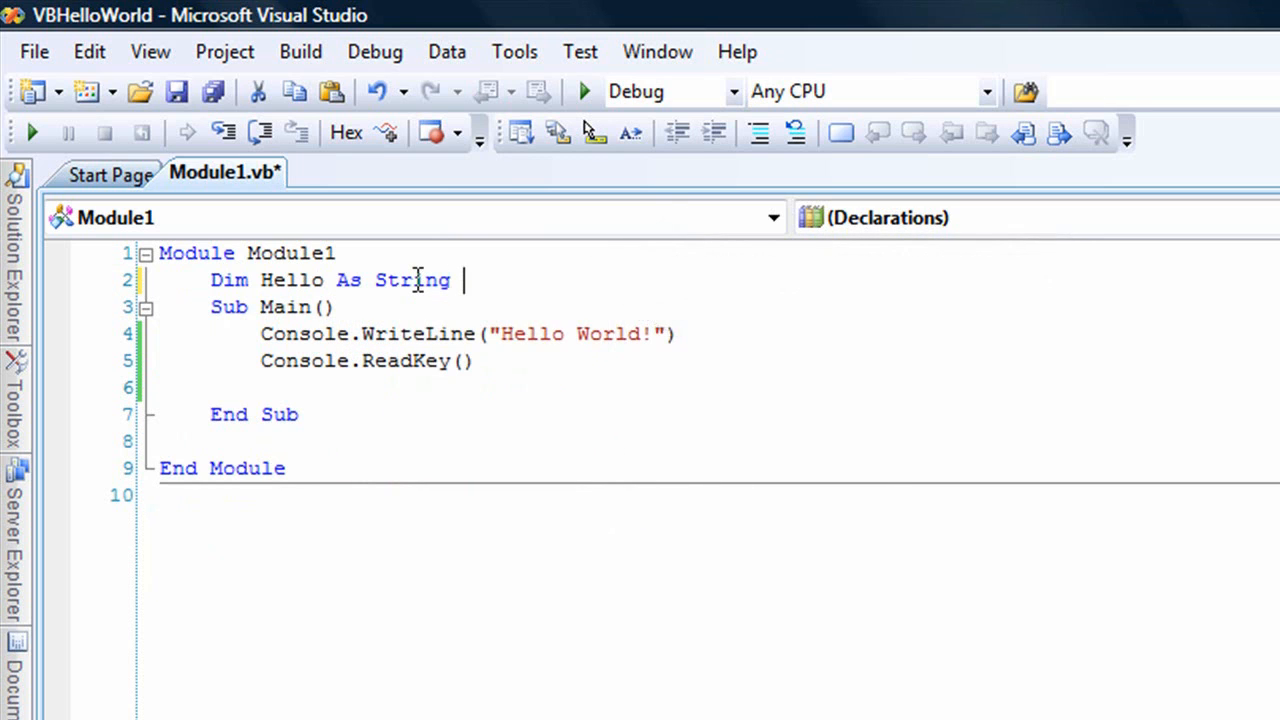
pyautogui.write('= "He')
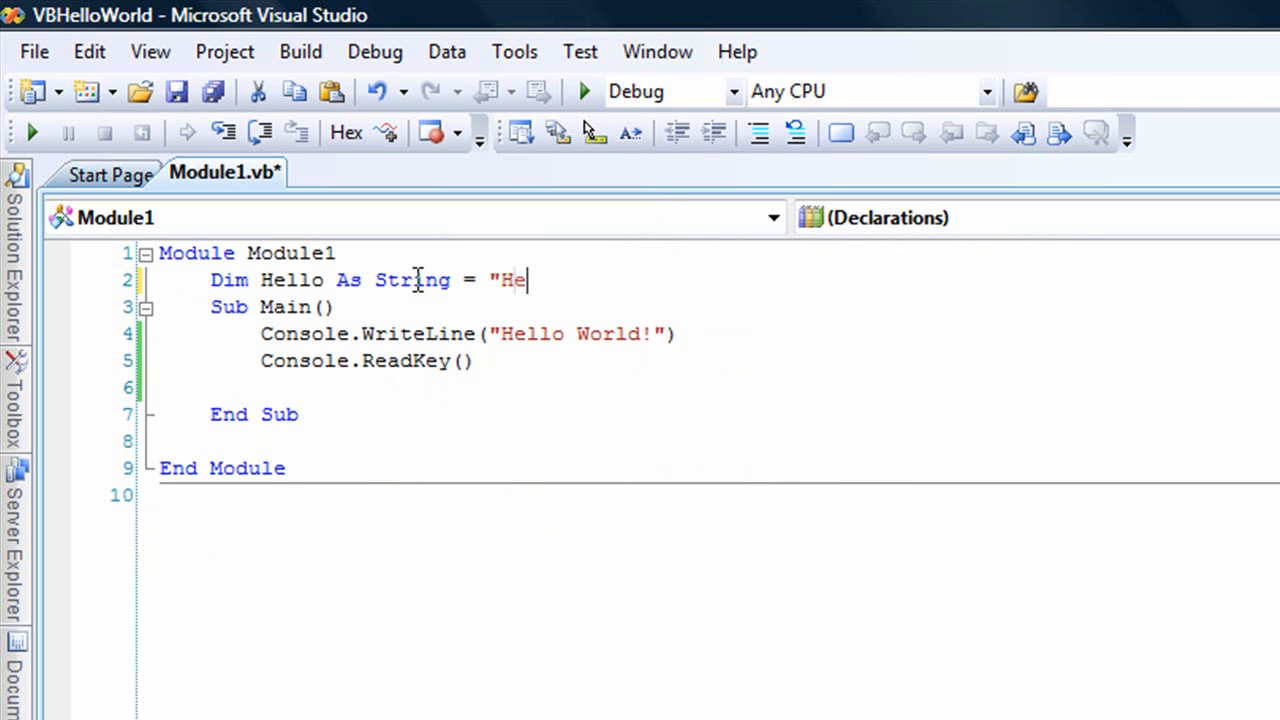
pyautogui.write('llo World')
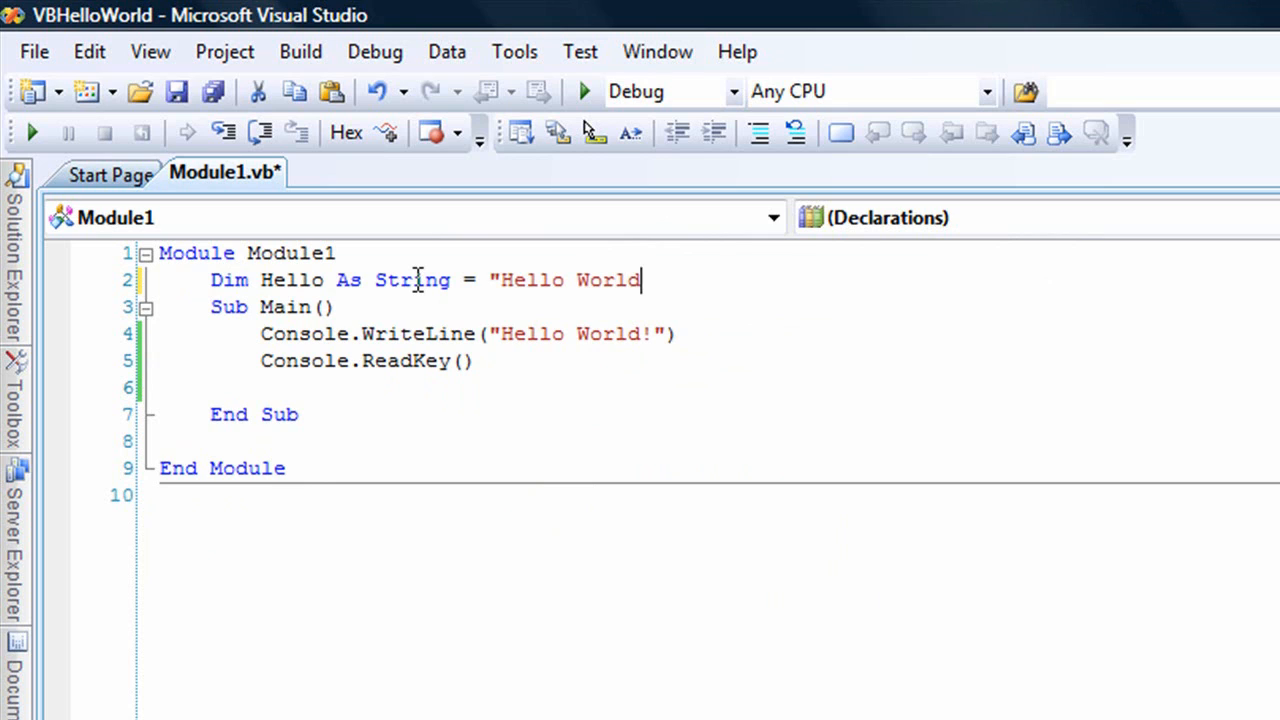
pyautogui.write('!')
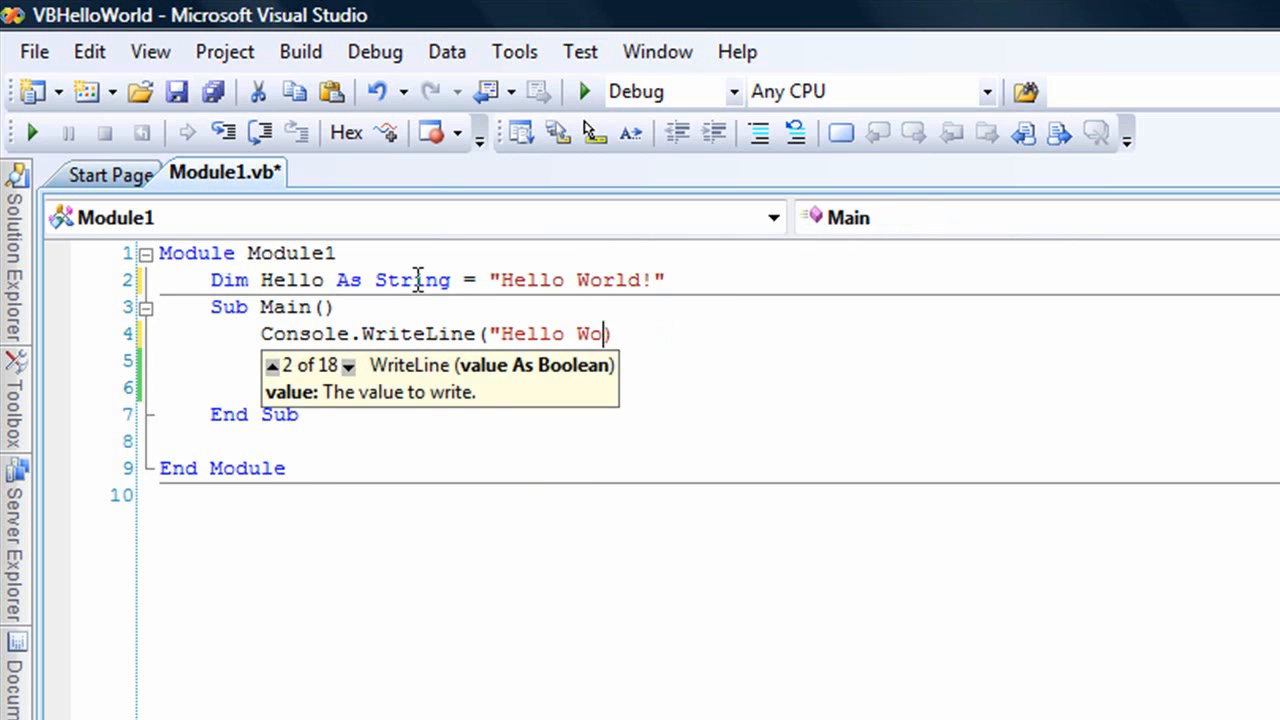
pyautogui.write('H')
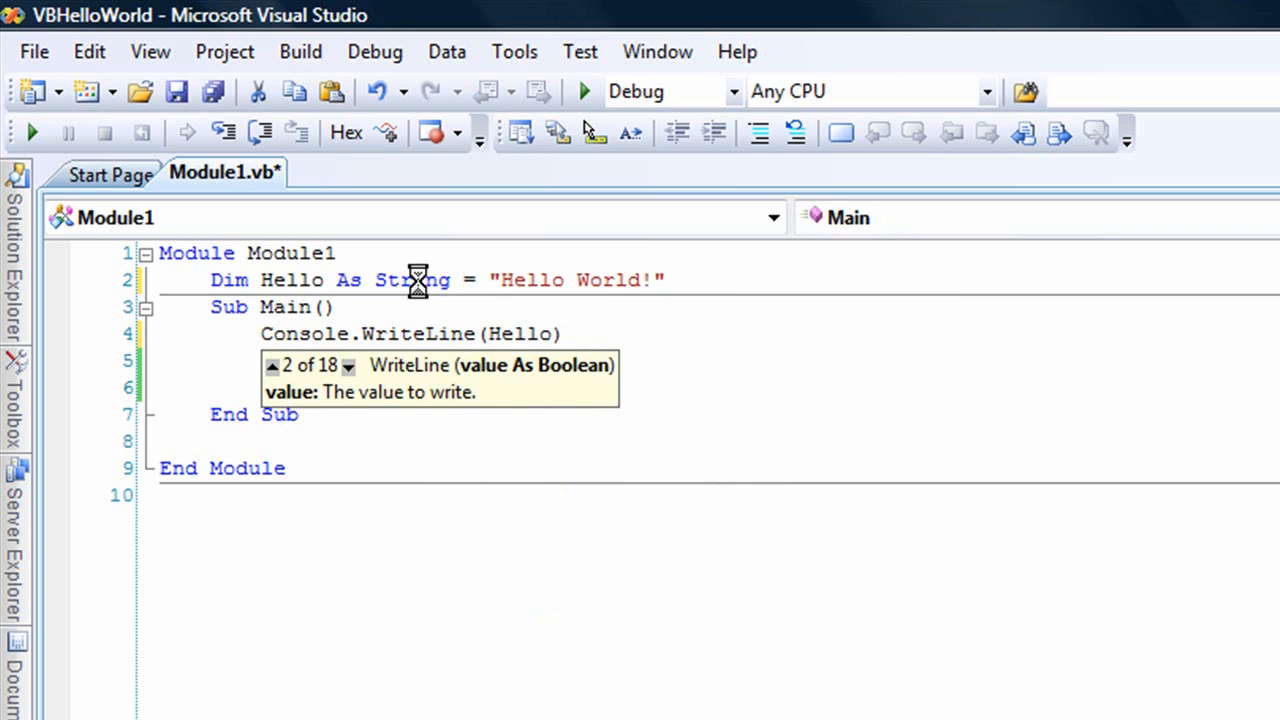
pyautogui.click(585, 90)
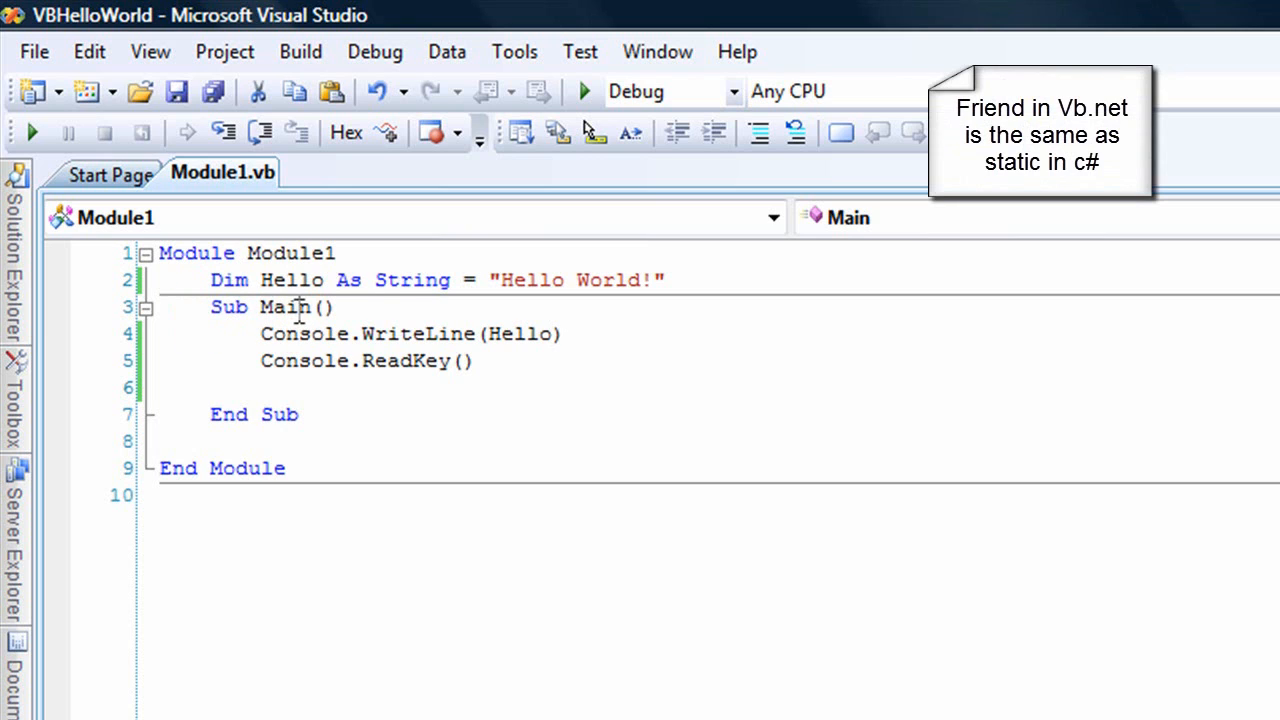
# - Place the cursor in the Sub Main declaration line
pyautogui.click(340, 306)
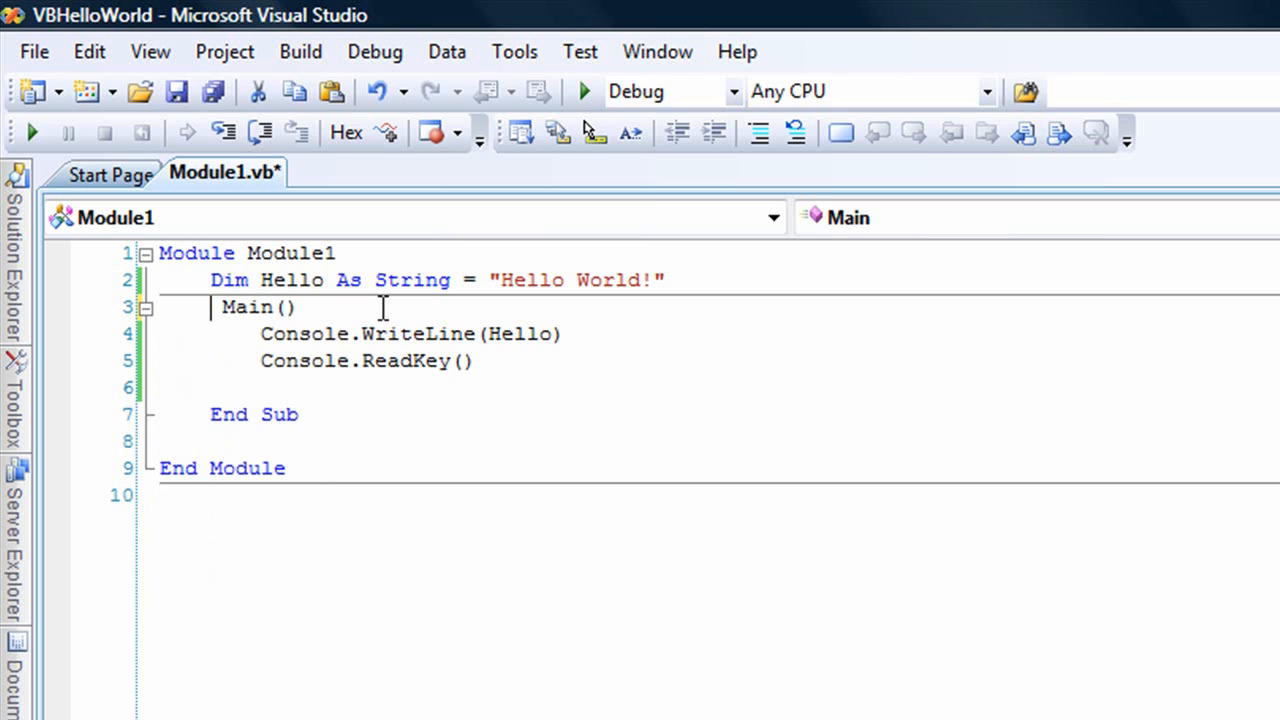
# - Make Main a Function returning Integer with a Return 0 statement
pyautogui.write('Function')
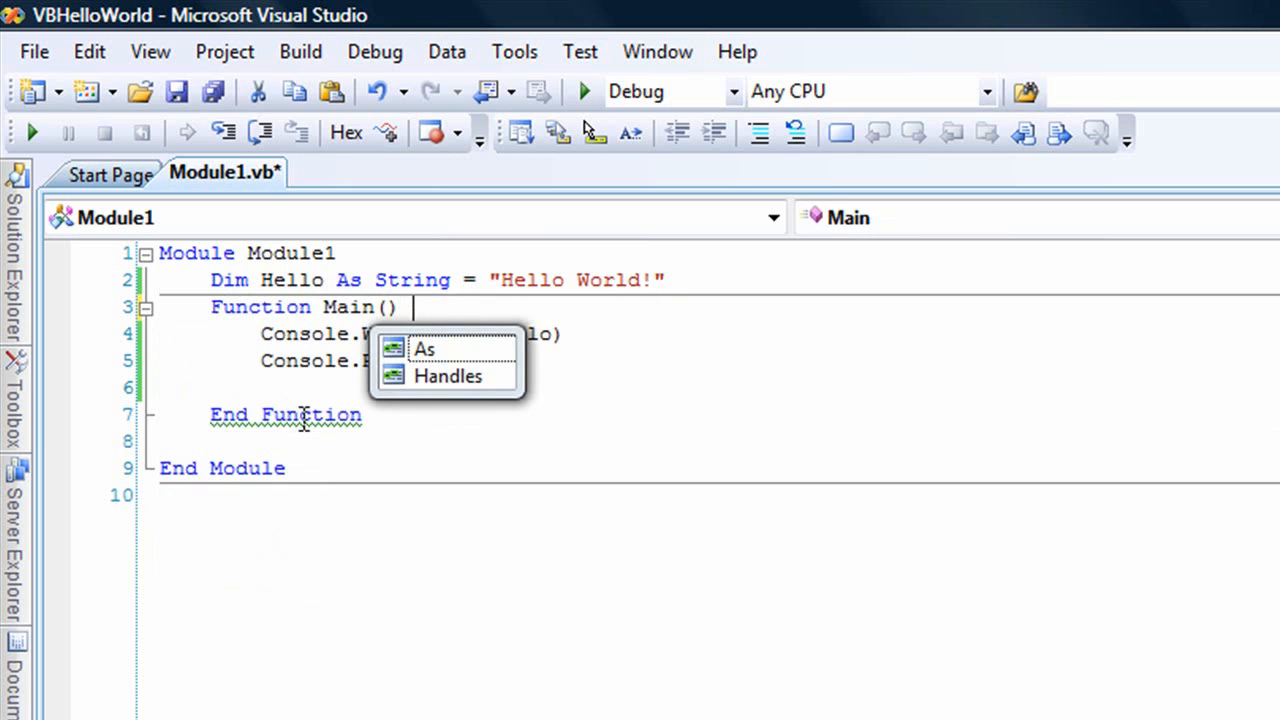
pyautogui.write('As')
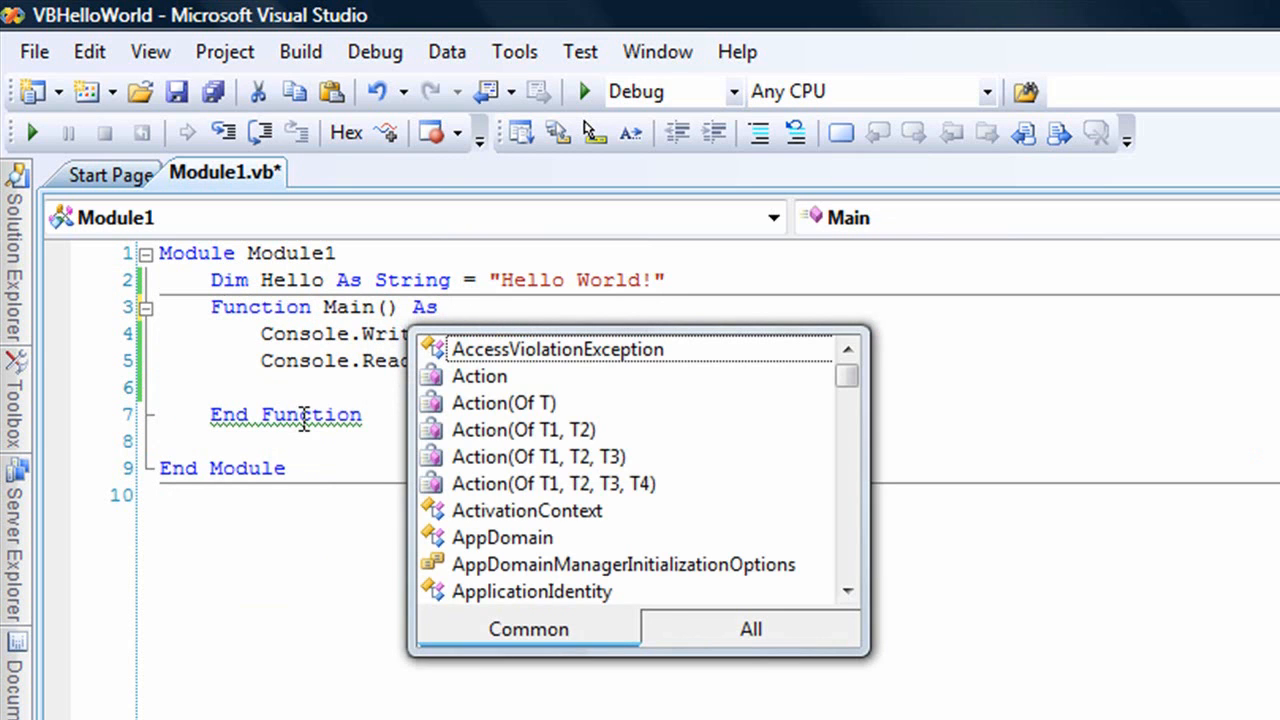
pyautogui.write('int')
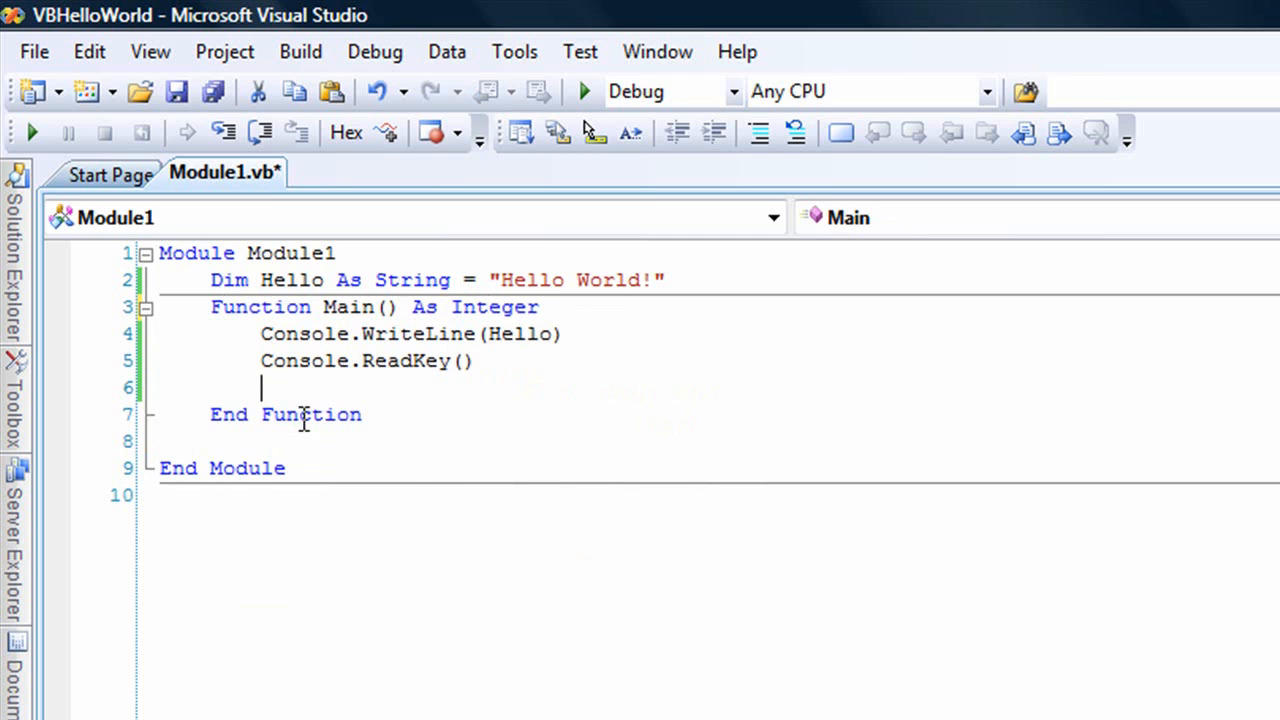
pyautogui.write('retu')
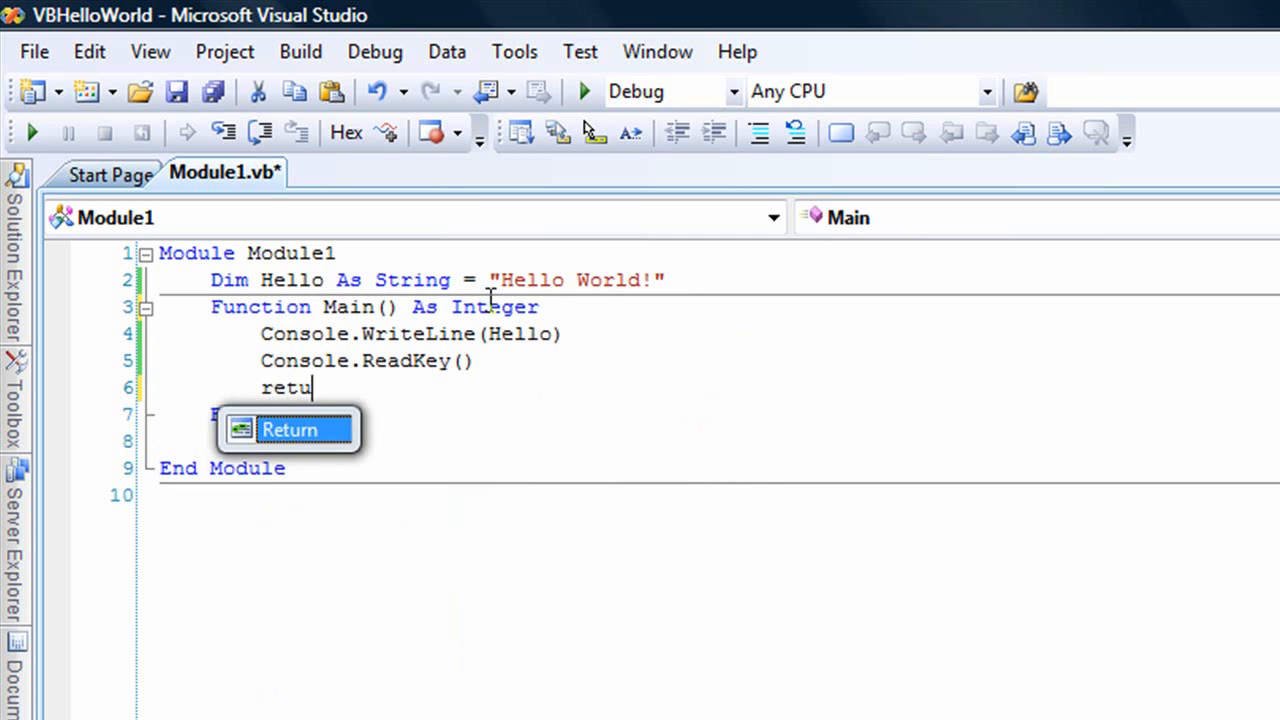
pyautogui.write('rn 0')
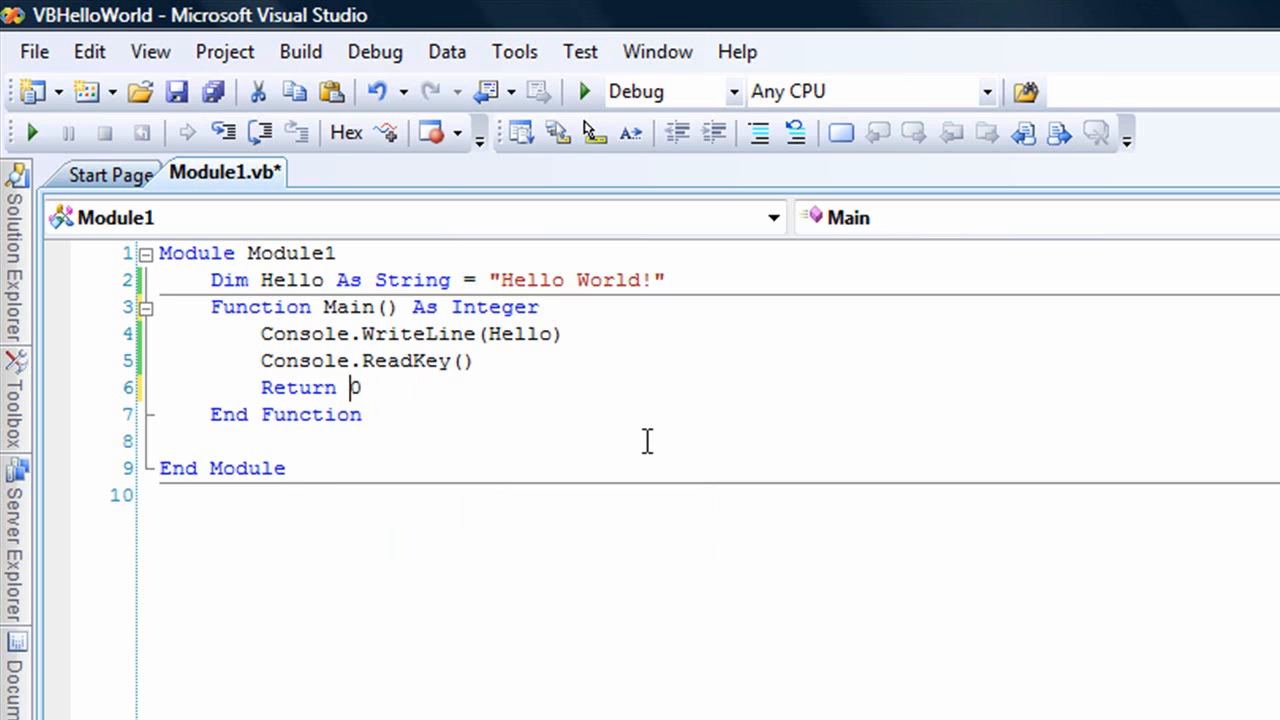
pyautogui.press('Enter')
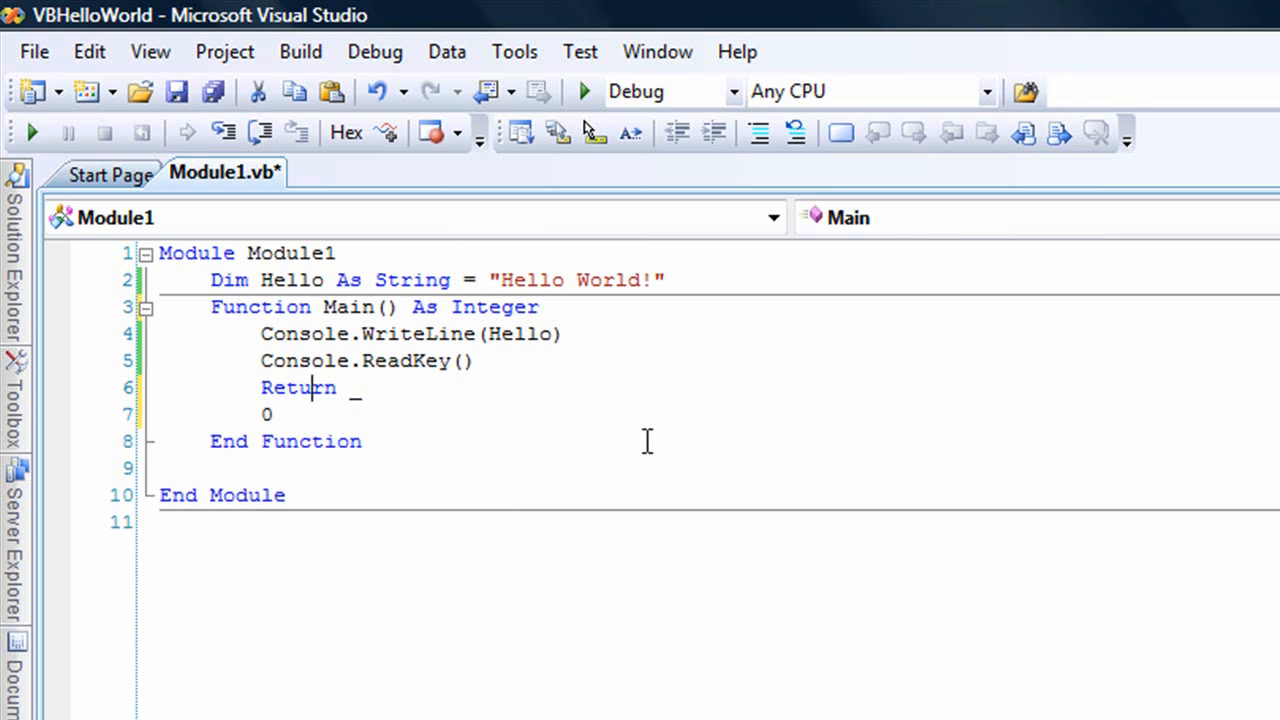